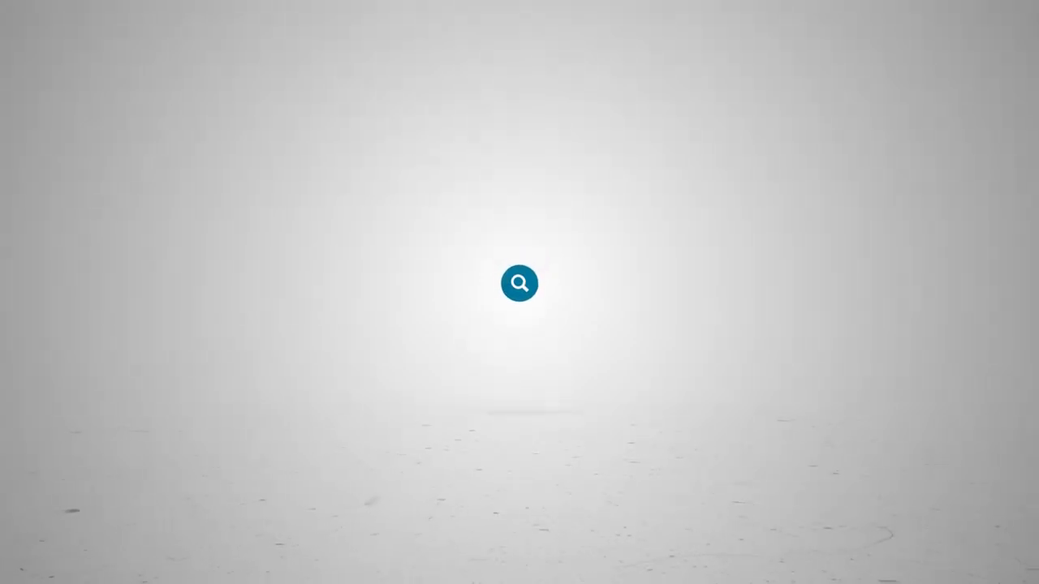
- Select the 'ATG Tech' project and go to its Assets list
text(ATG Tech)
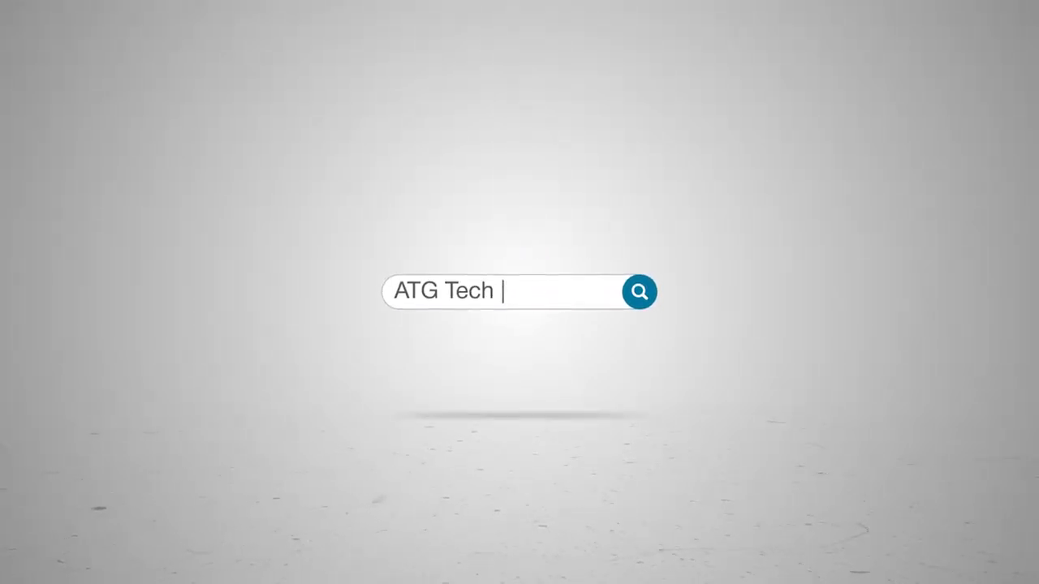
click(636, 291)
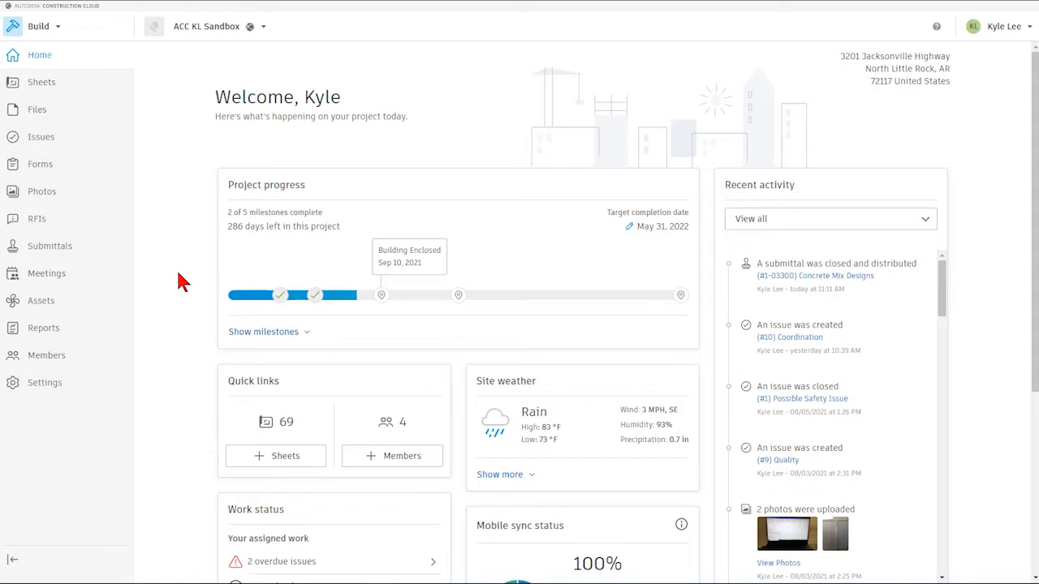
mouse_move(163, 299)
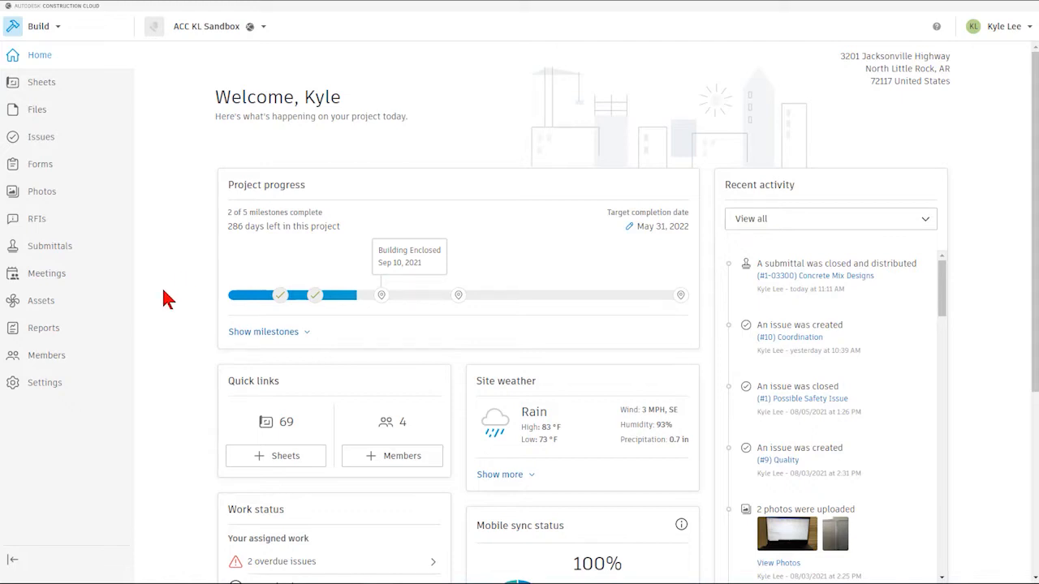
mouse_move(149, 312)
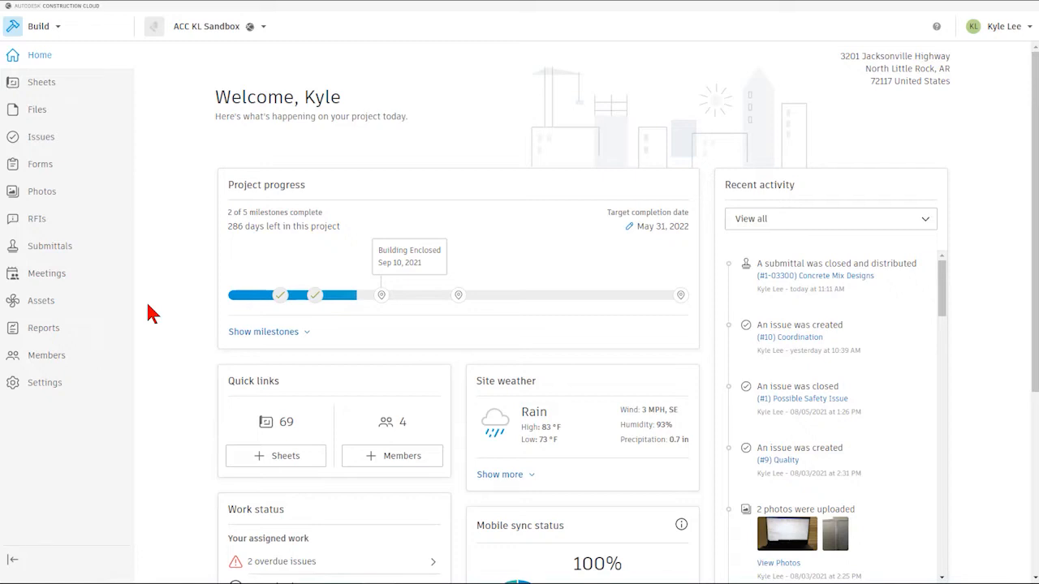
mouse_move(178, 311)
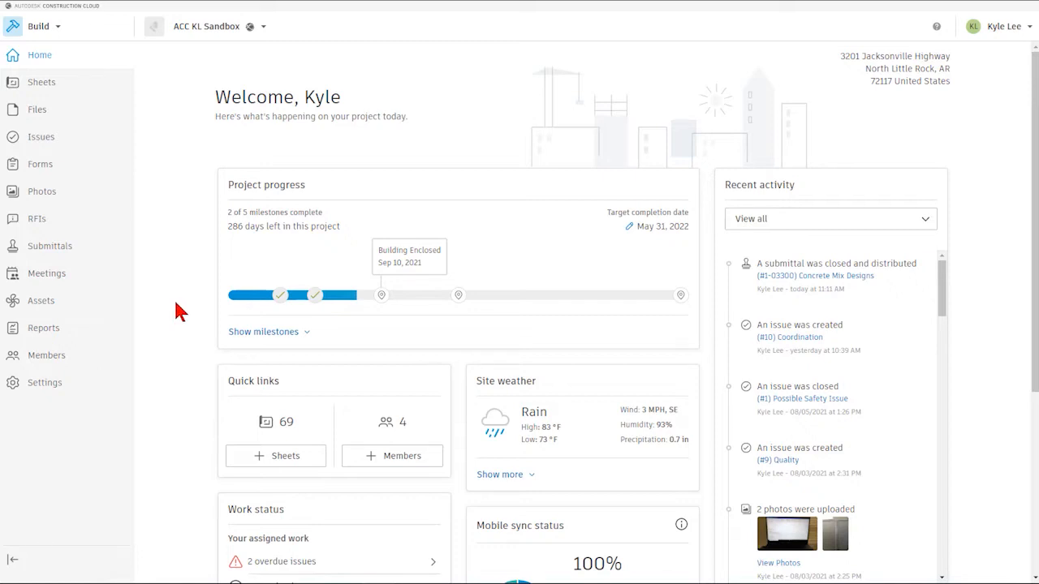
mouse_move(41, 300)
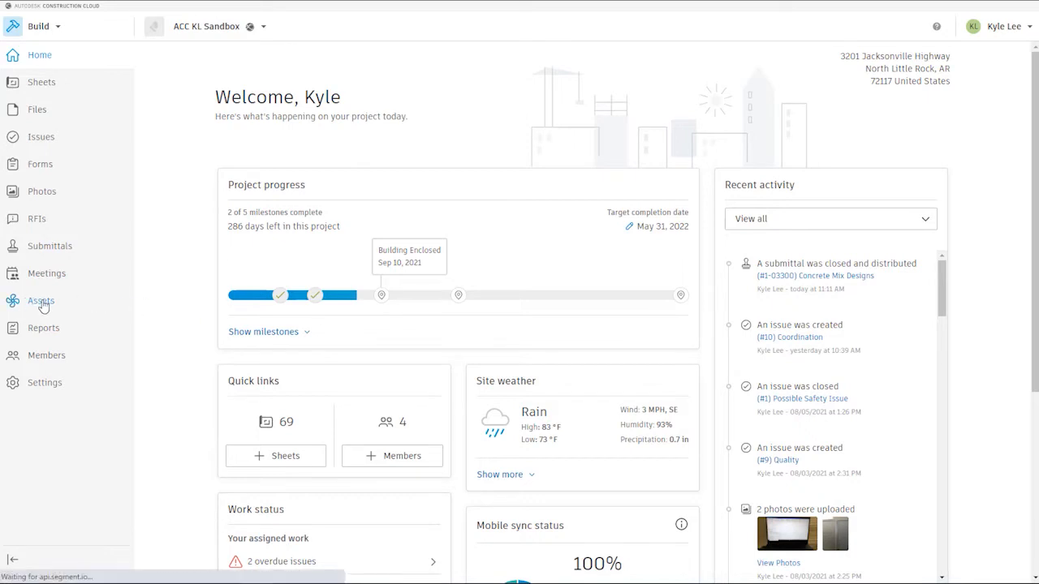
click(40, 300)
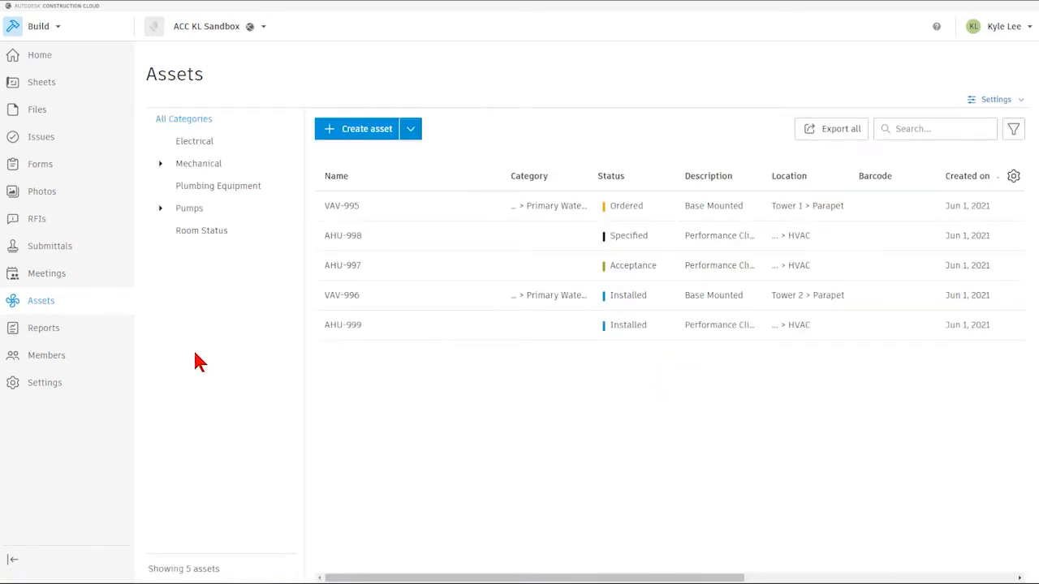
mouse_move(254, 104)
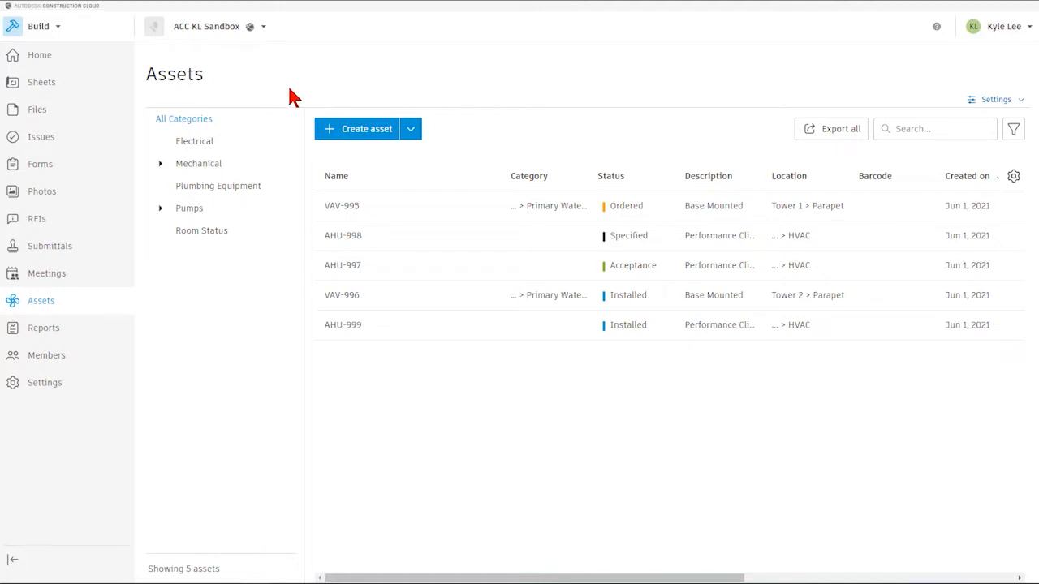
mouse_move(539, 162)
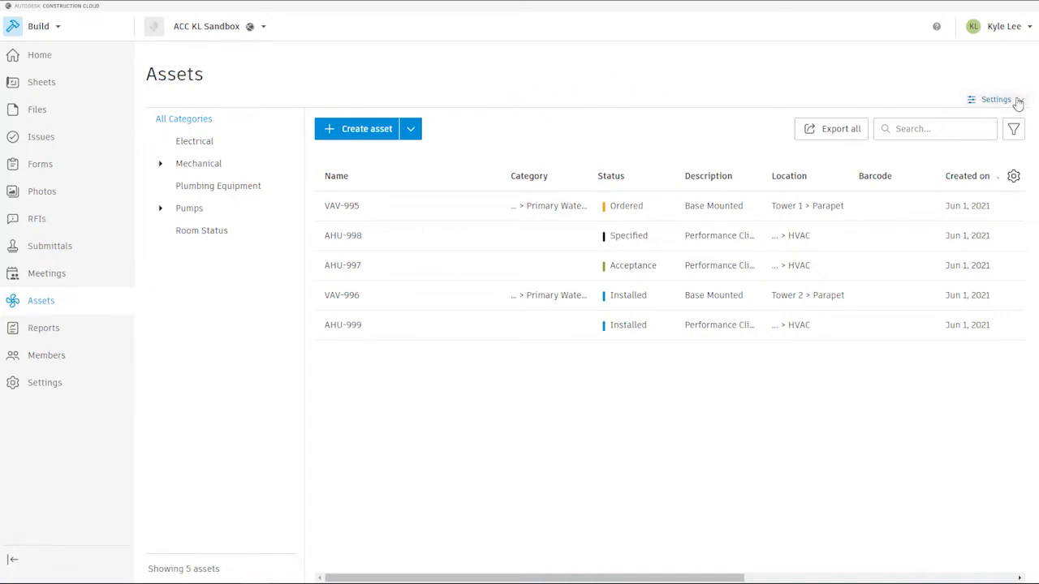
click(996, 100)
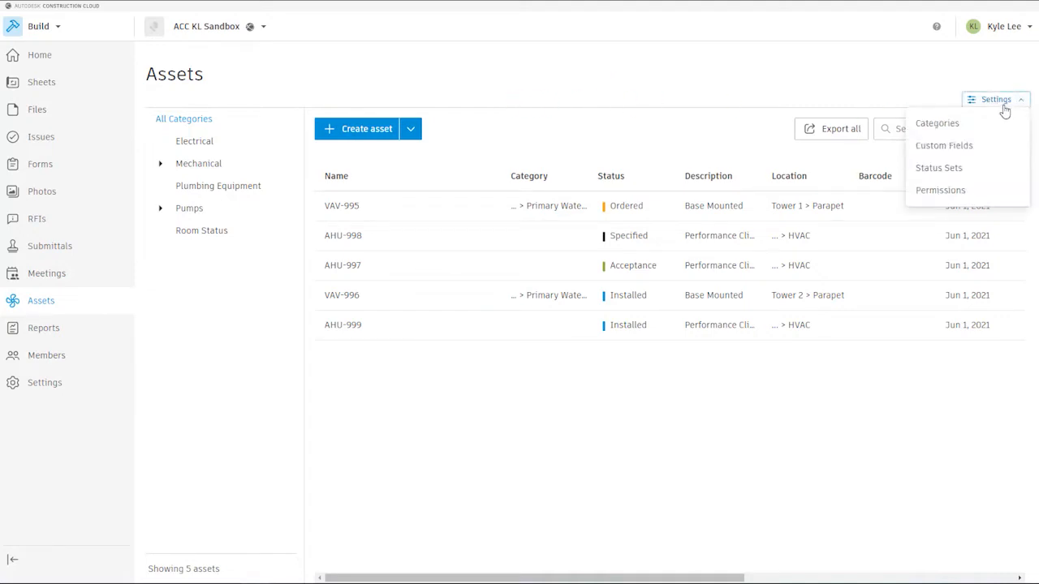
mouse_move(988, 123)
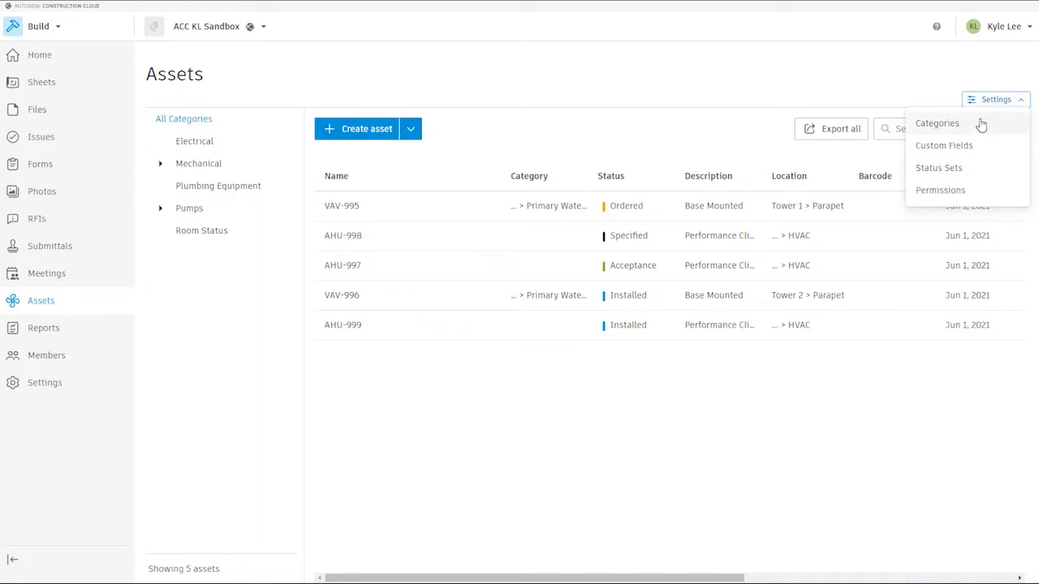
mouse_move(987, 152)
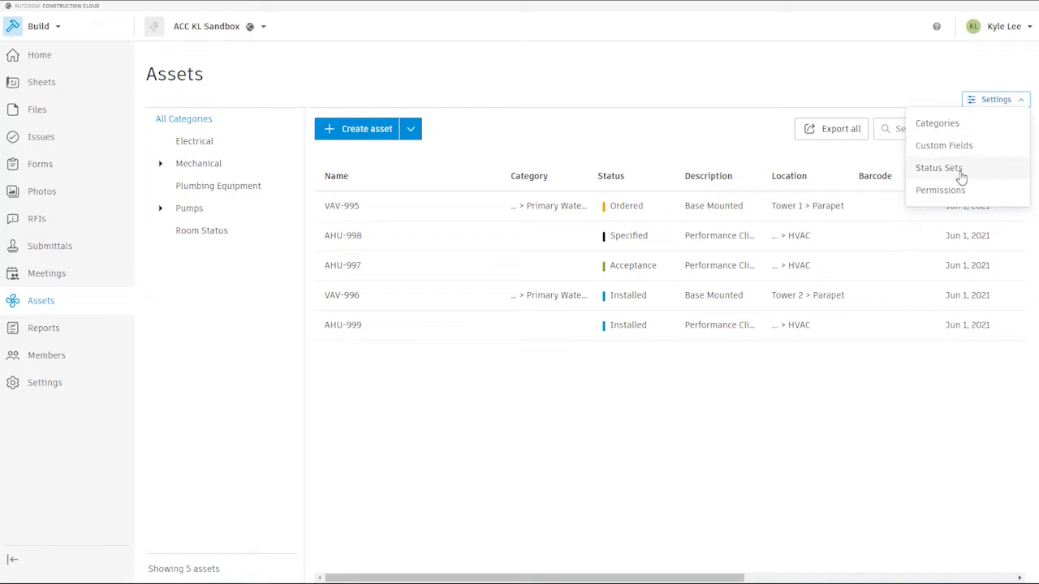
mouse_move(955, 196)
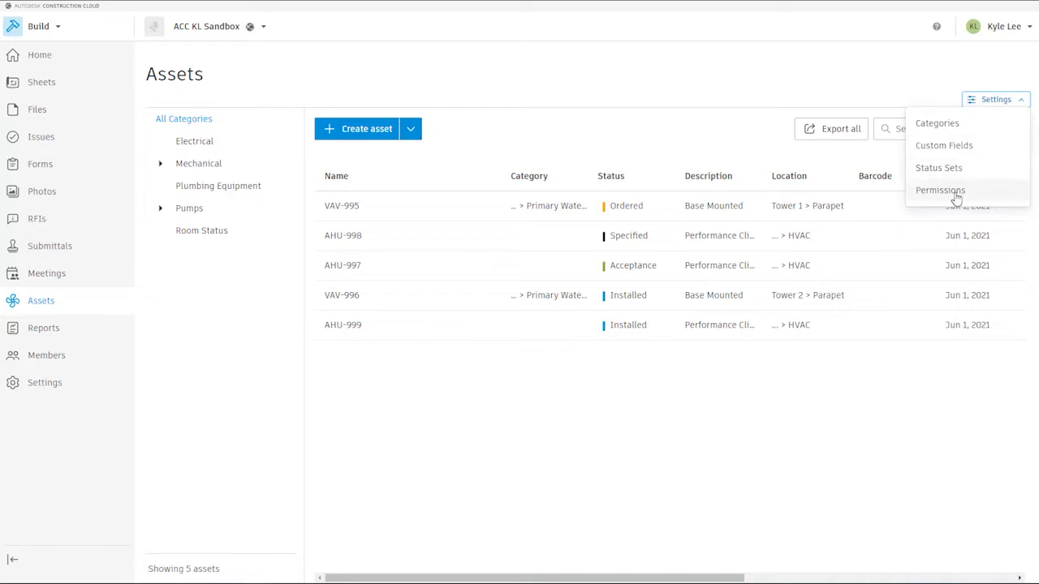
mouse_move(968, 194)
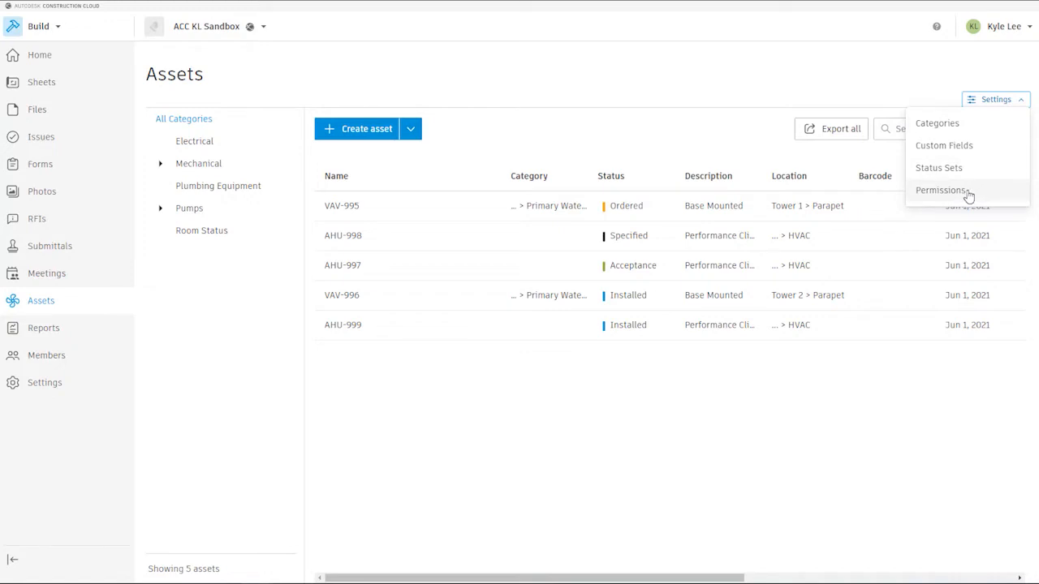
mouse_move(972, 195)
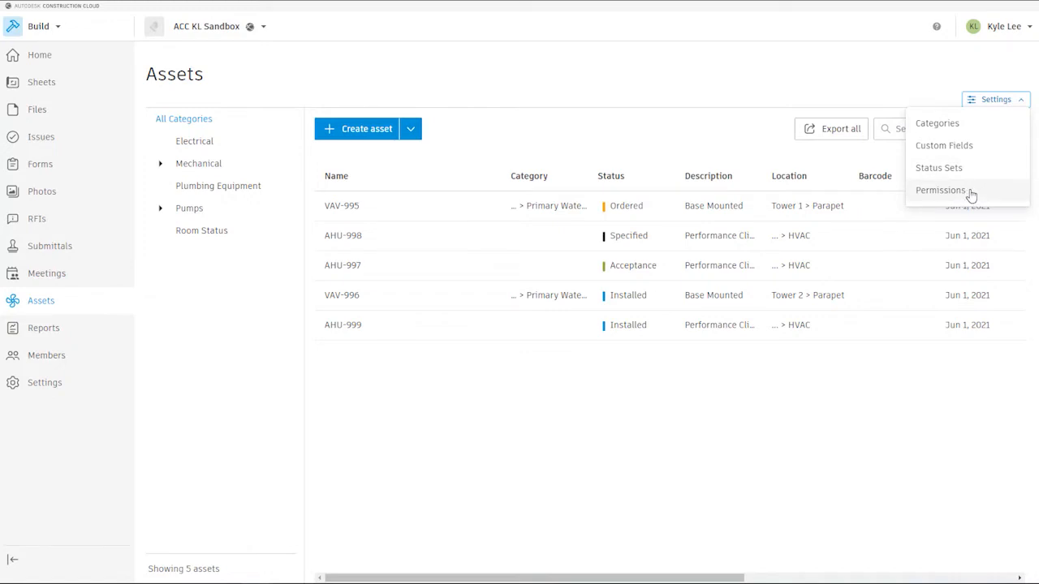
mouse_move(665, 65)
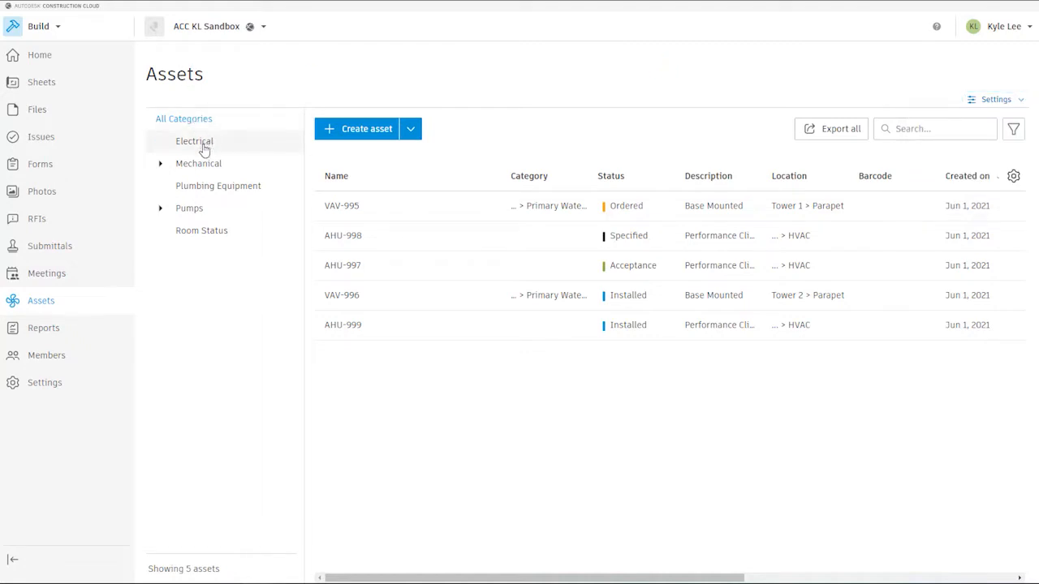
mouse_move(230, 186)
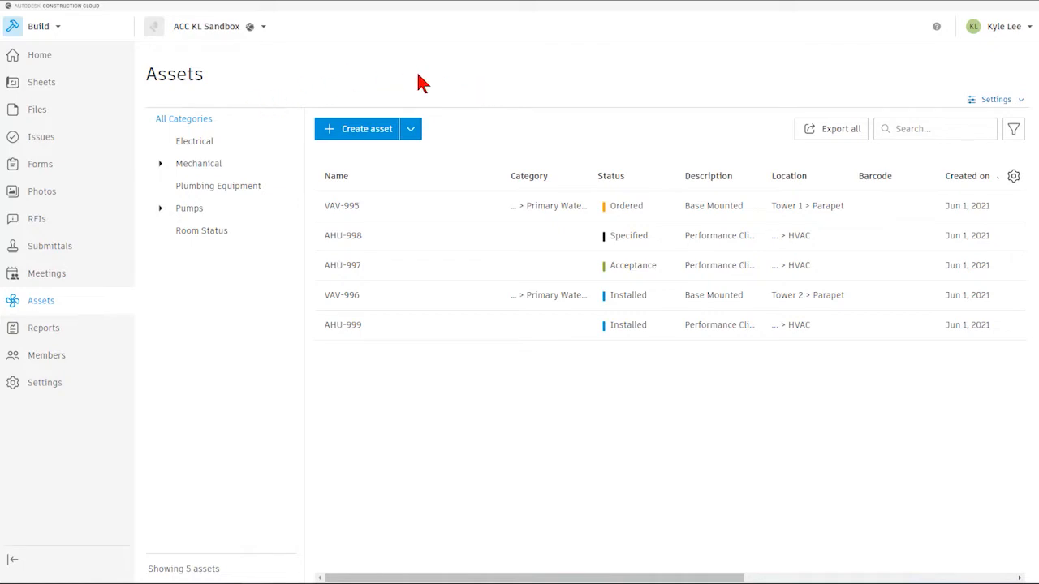
mouse_move(215, 217)
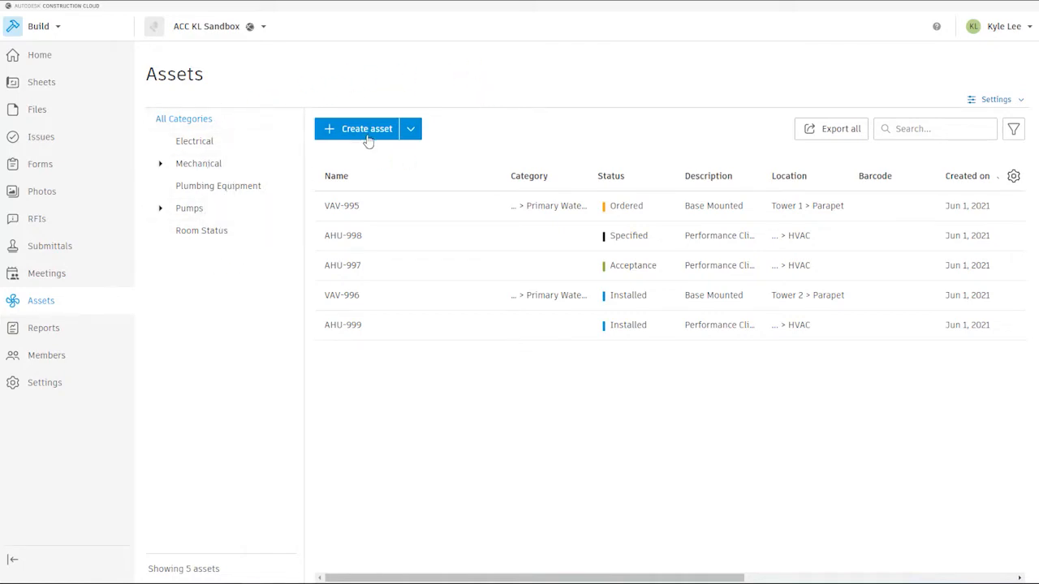
- Start a new asset with category Room Status
click(357, 128)
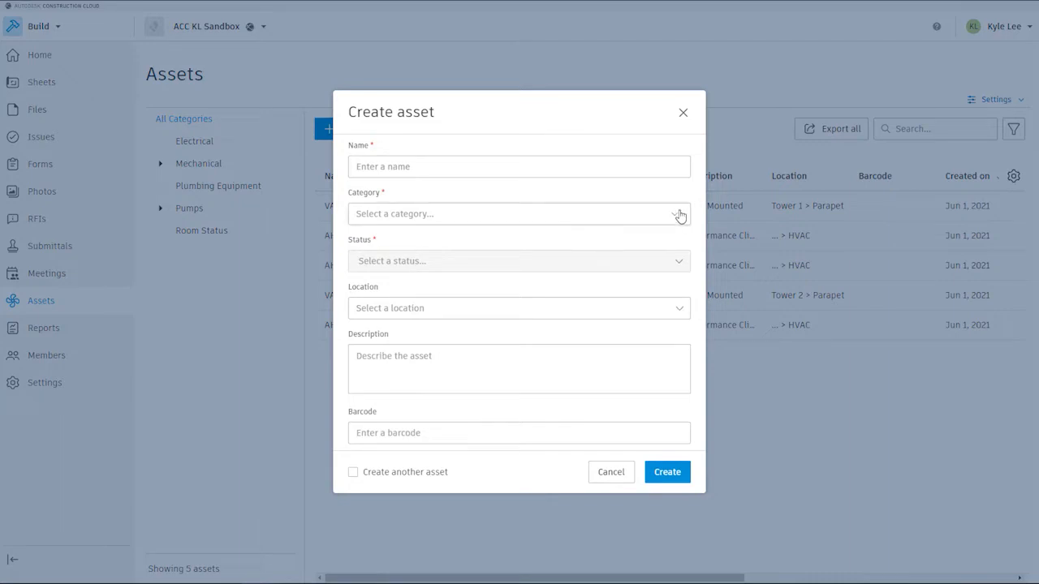
click(519, 213)
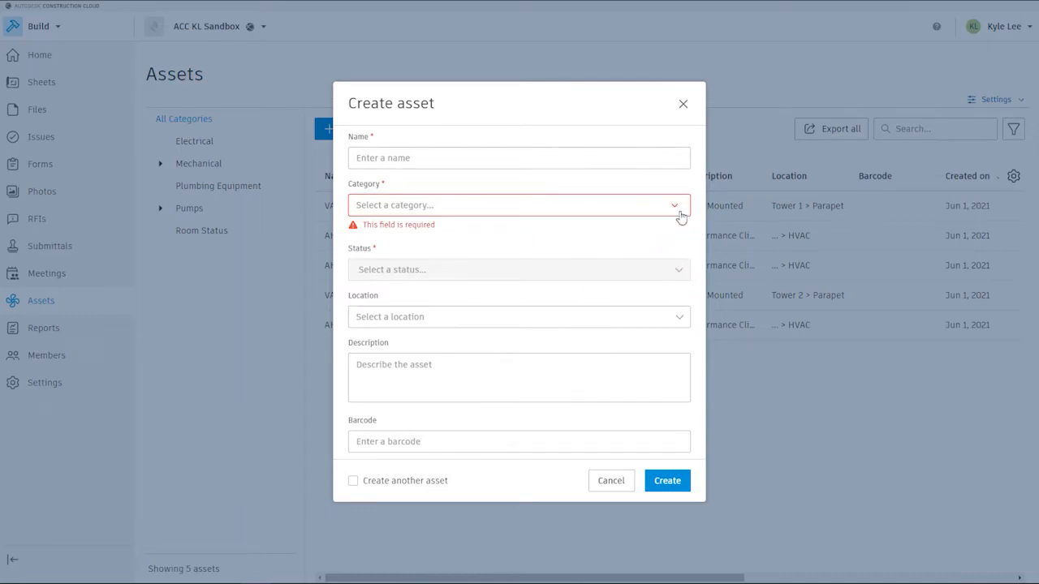
click(518, 204)
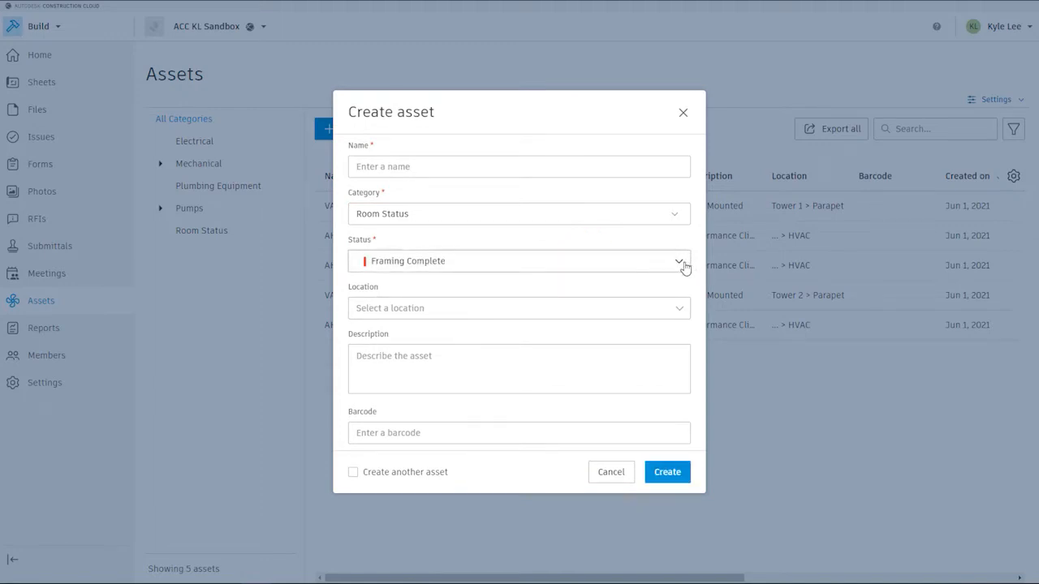
mouse_move(683, 316)
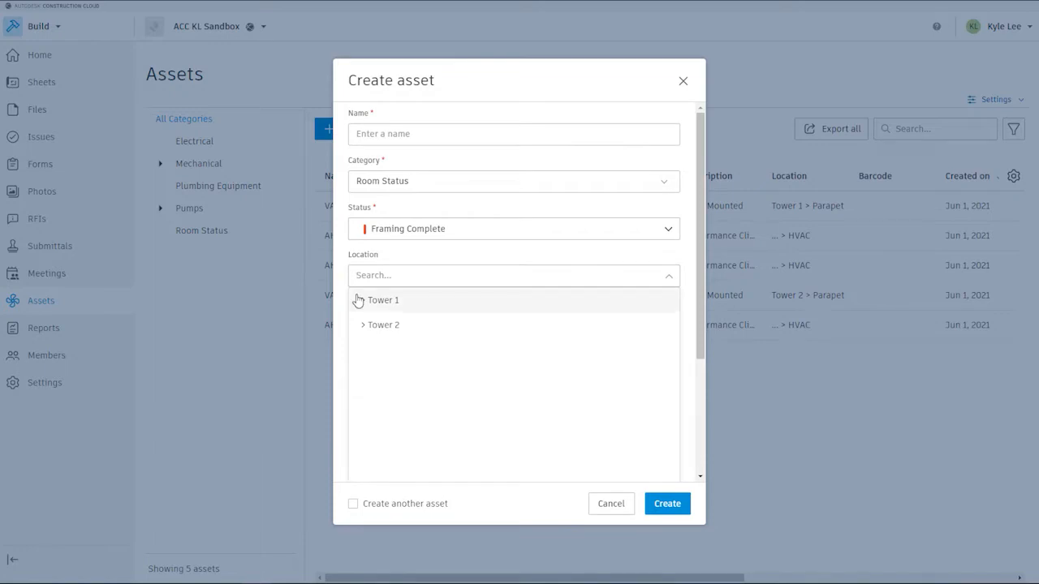
- Set the new asset's location to Tower 1 > 1 Floor > Rm 105 and begin its description
click(359, 301)
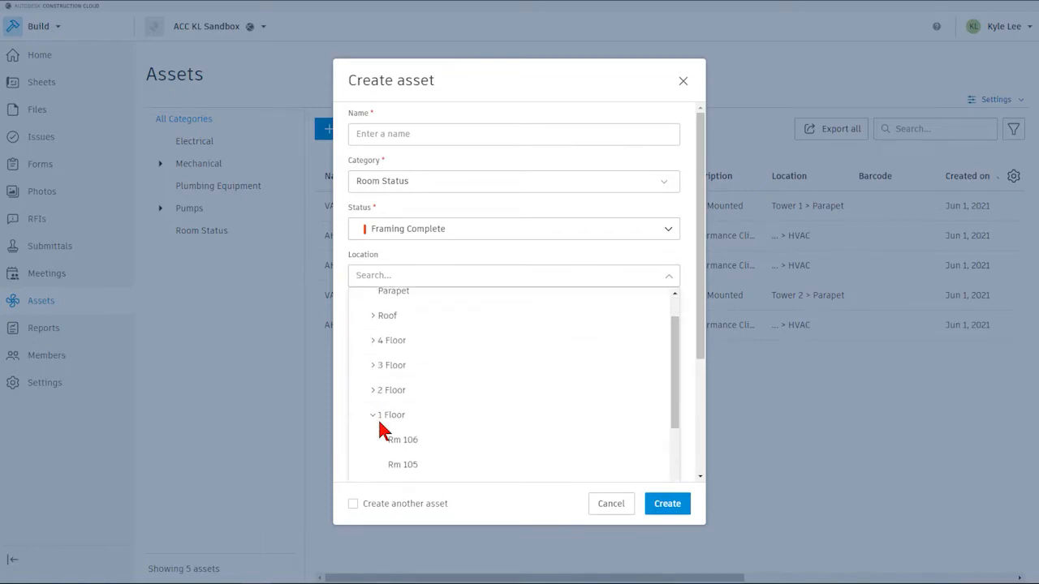
scroll(down, 3)
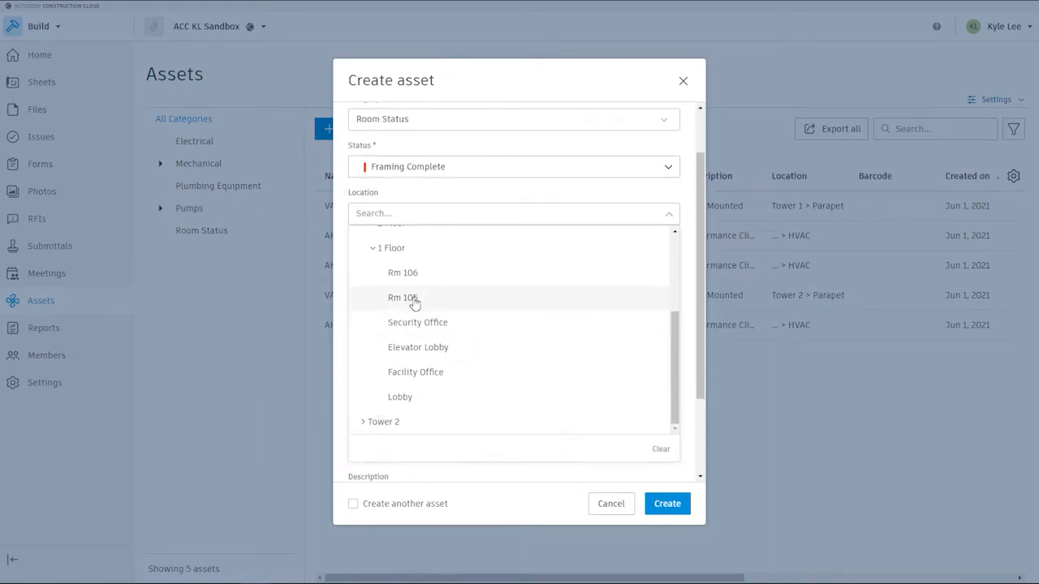
click(400, 297)
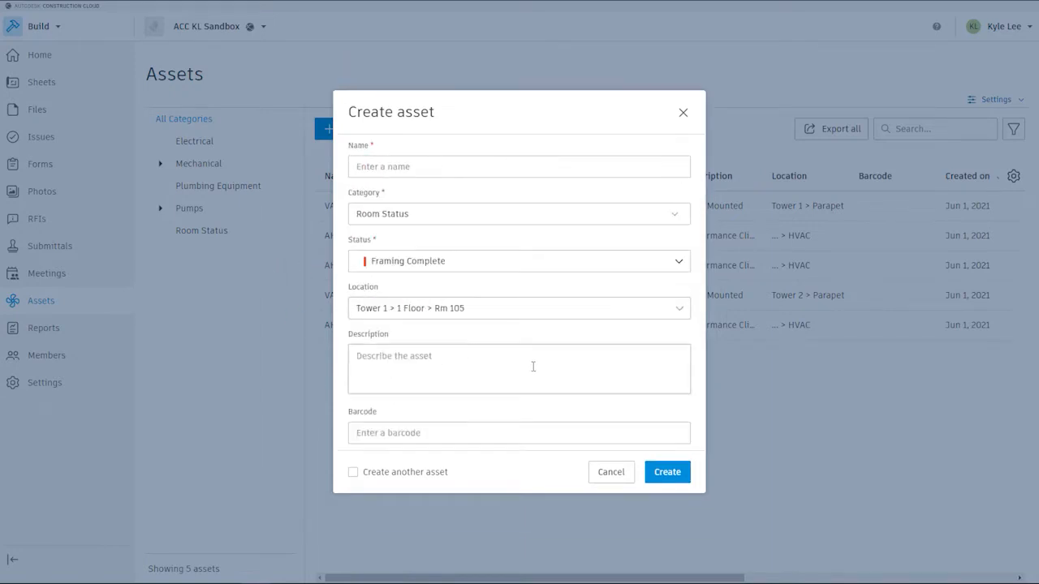
click(519, 368)
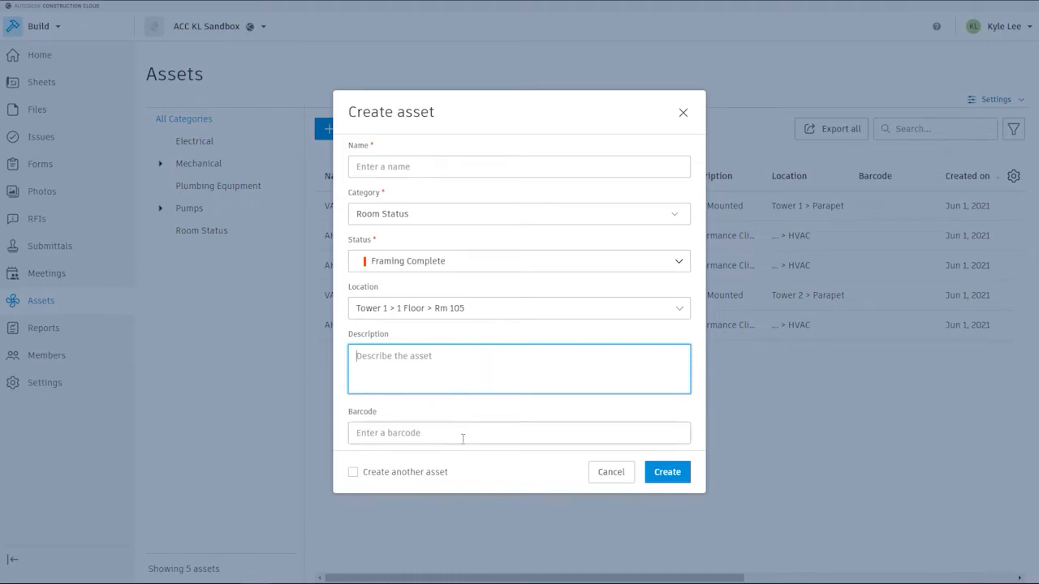
mouse_move(446, 442)
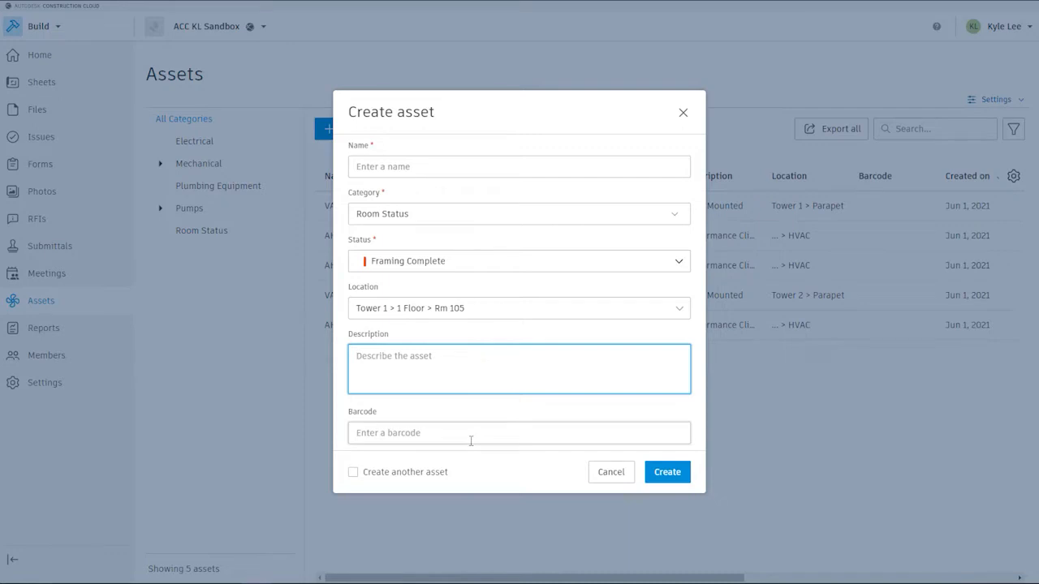
mouse_move(482, 424)
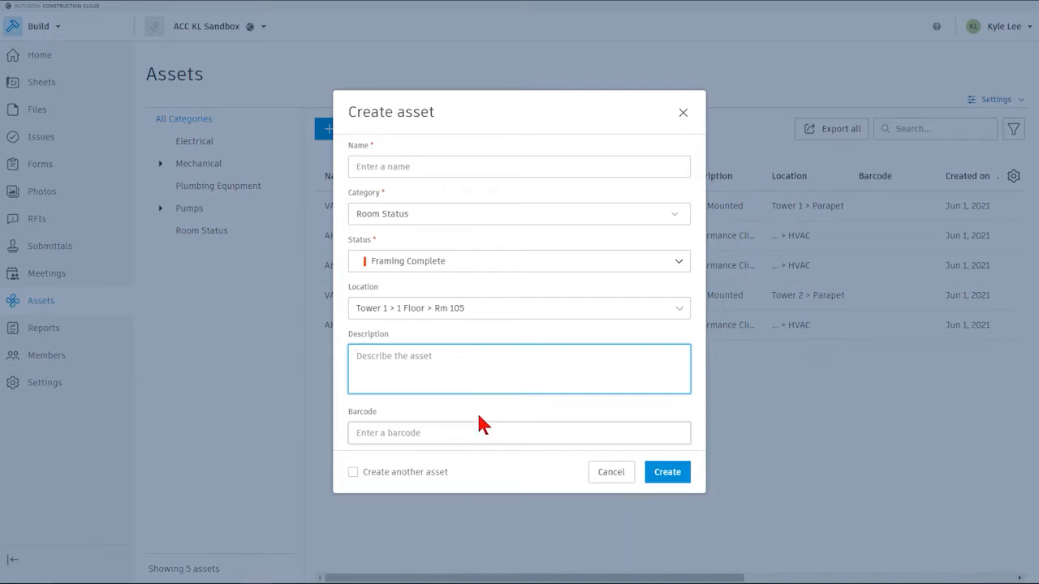
mouse_move(510, 418)
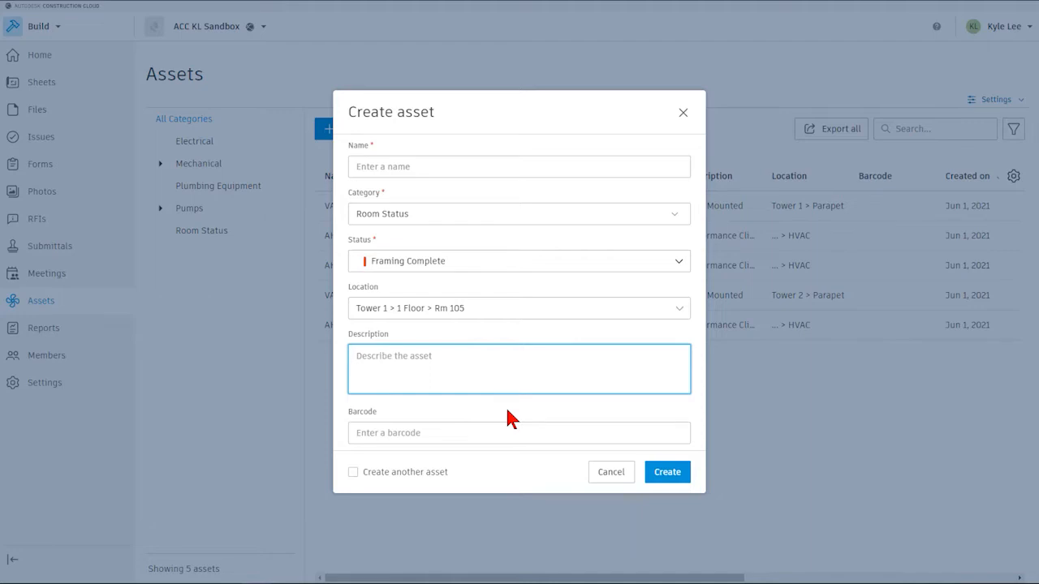
mouse_move(530, 211)
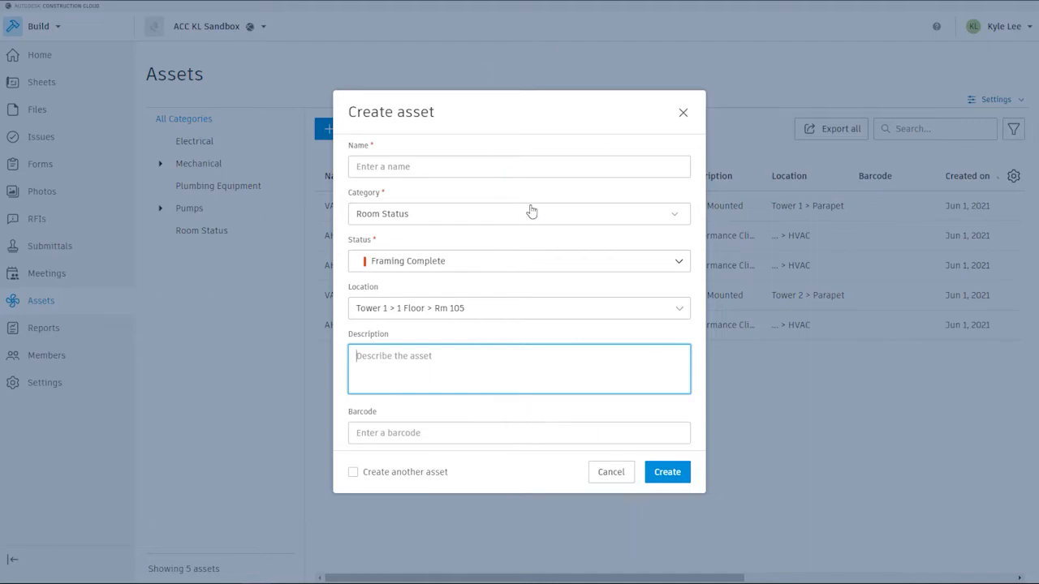
mouse_move(666, 84)
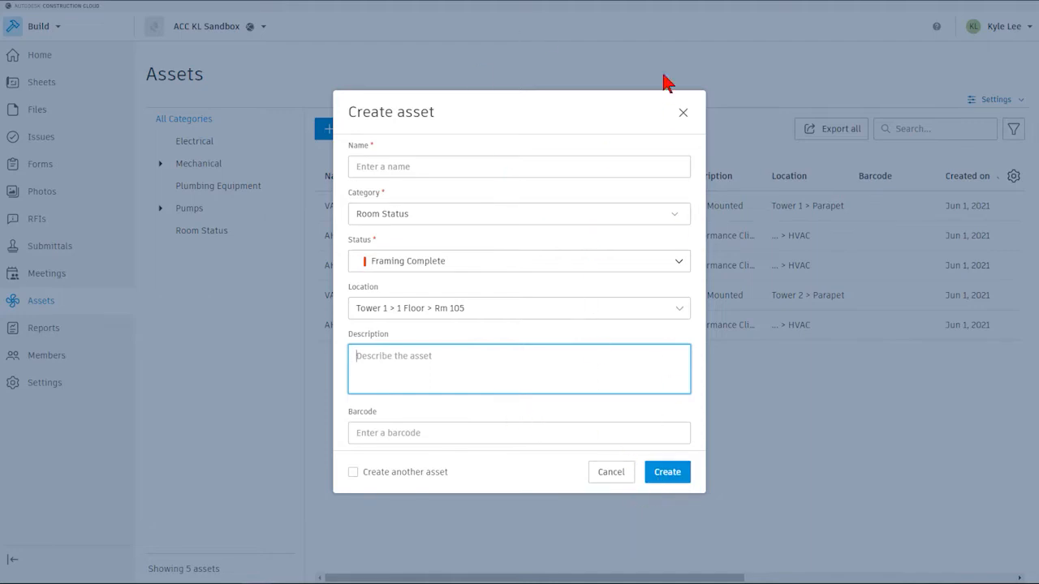
- Cancel the new asset unsaved and show the asset settings options
click(610, 472)
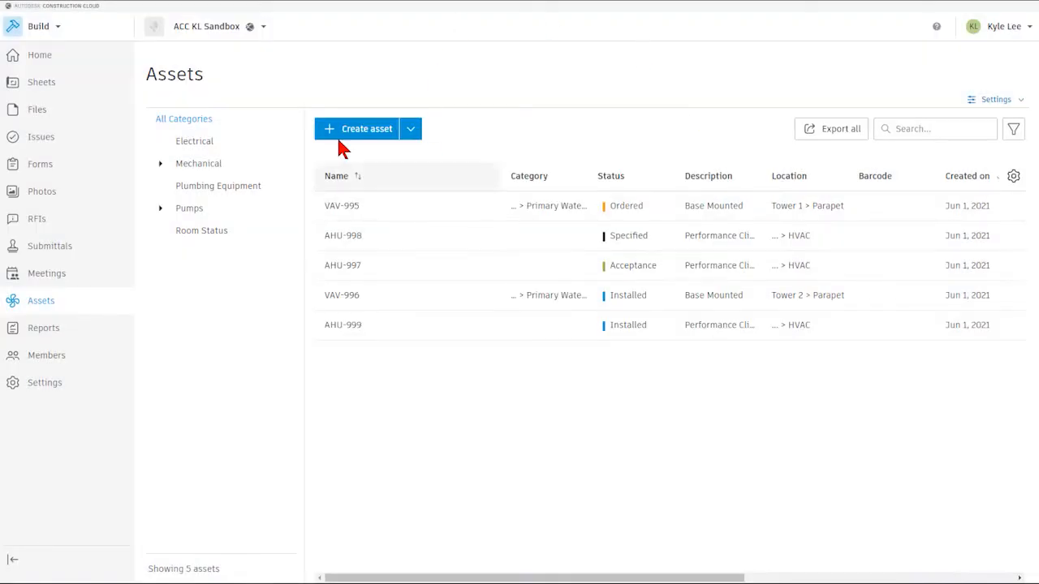
mouse_move(418, 203)
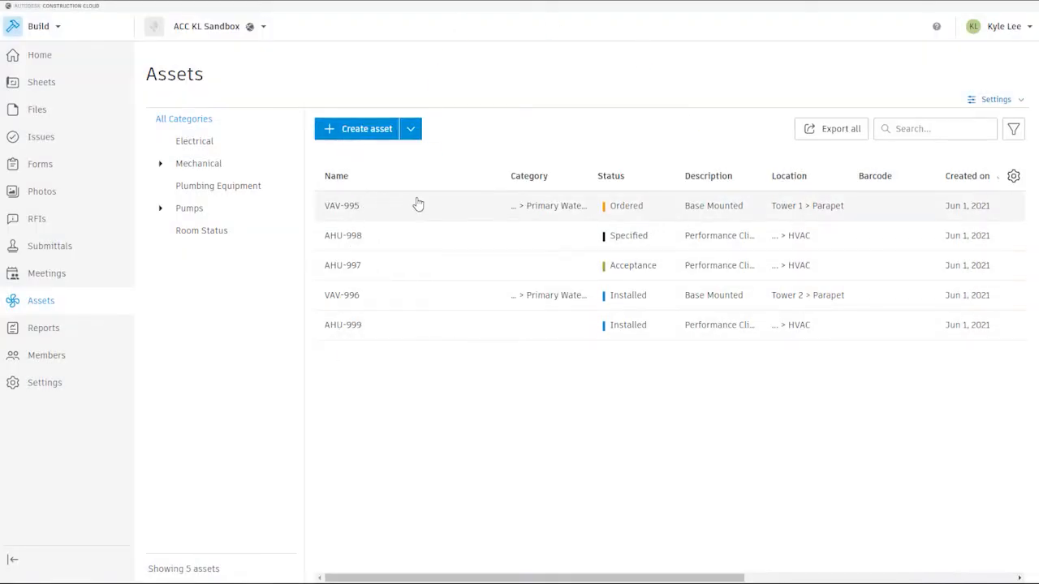
mouse_move(382, 214)
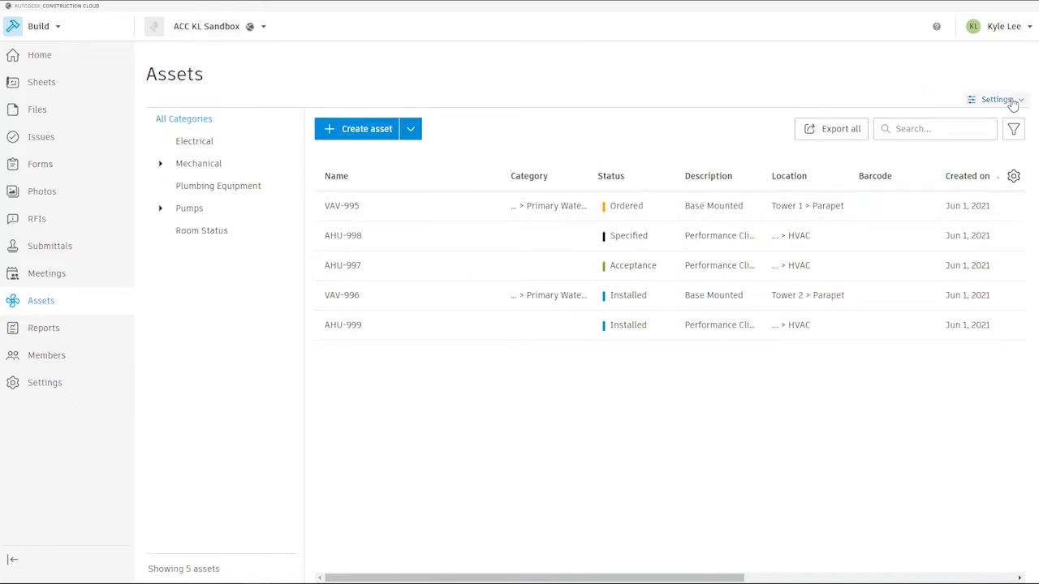
mouse_move(1015, 176)
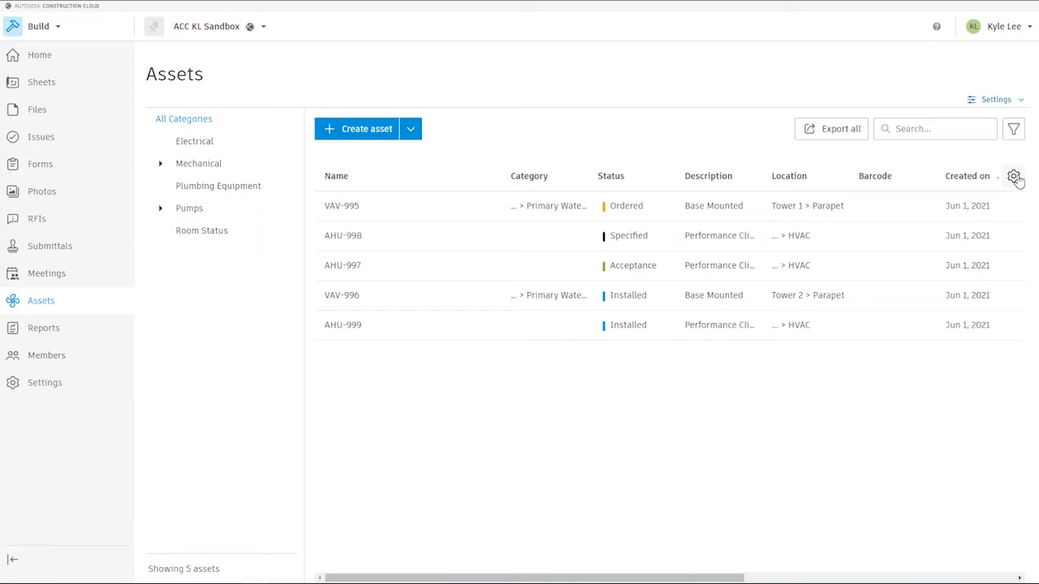
click(995, 99)
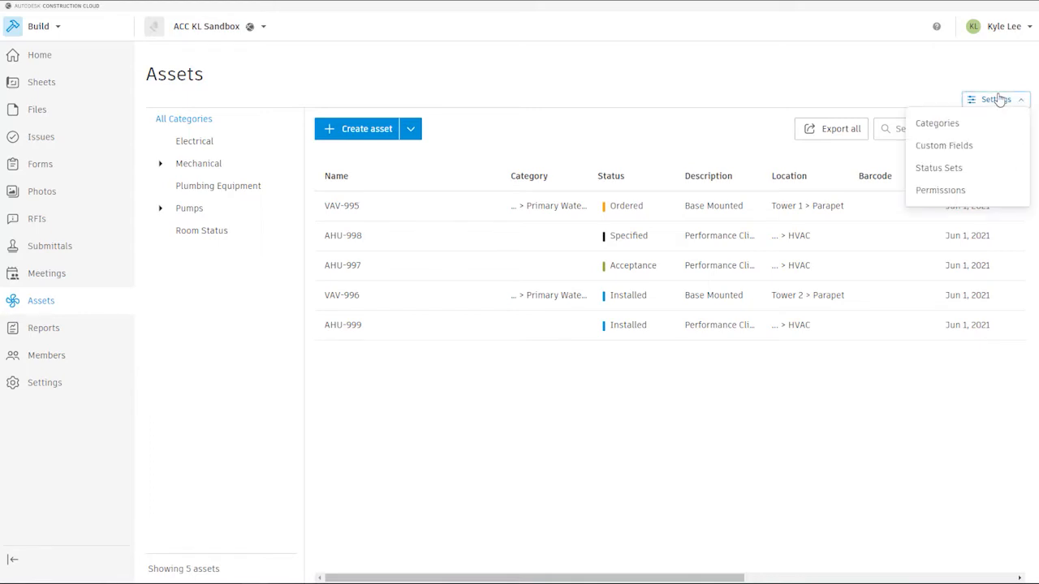
mouse_move(964, 148)
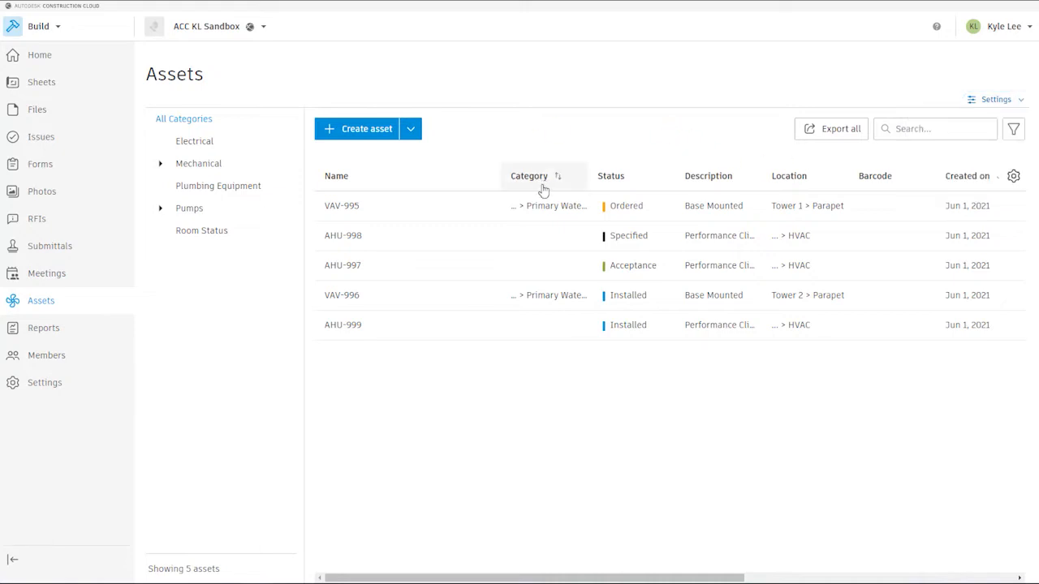
mouse_move(952, 292)
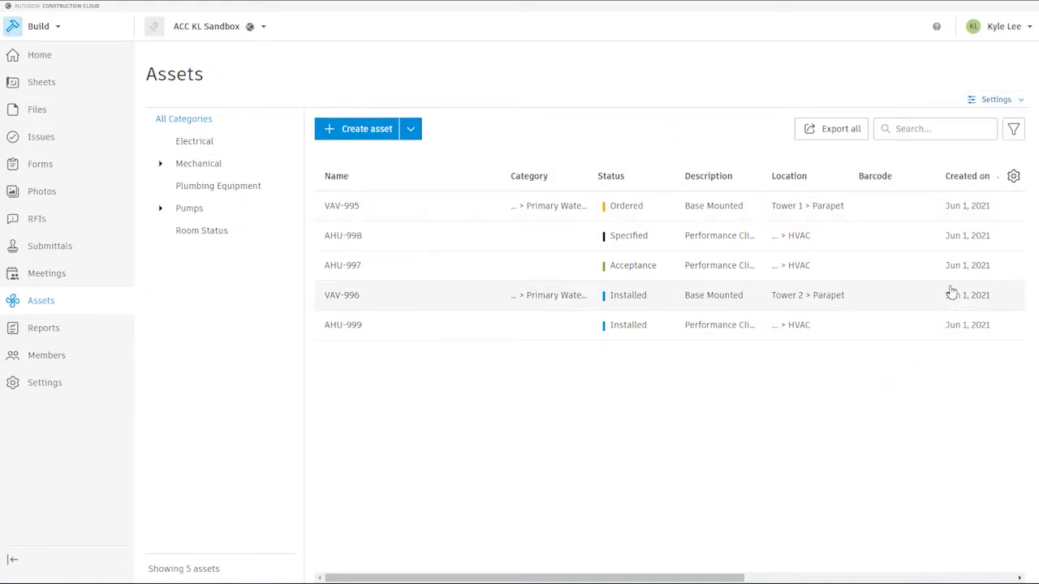
- Review the assets table's column chooser without changing the visible columns
click(1016, 176)
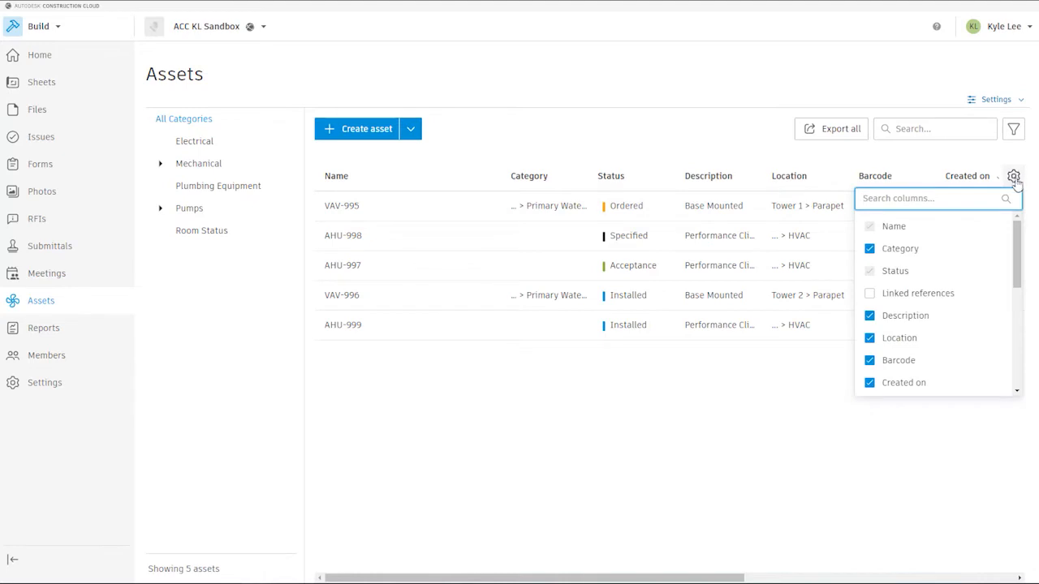
mouse_move(1021, 255)
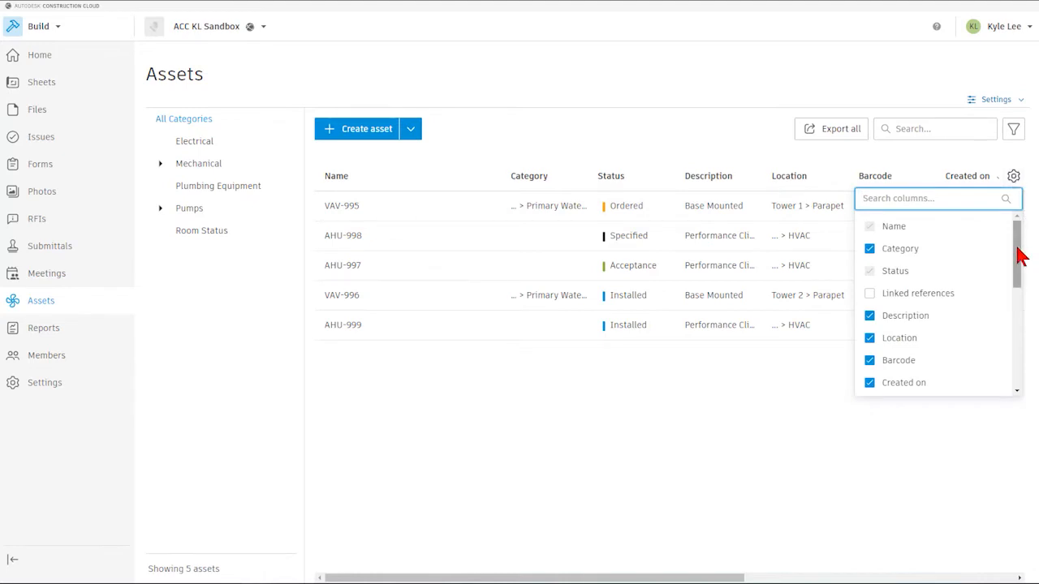
scroll(down, 3)
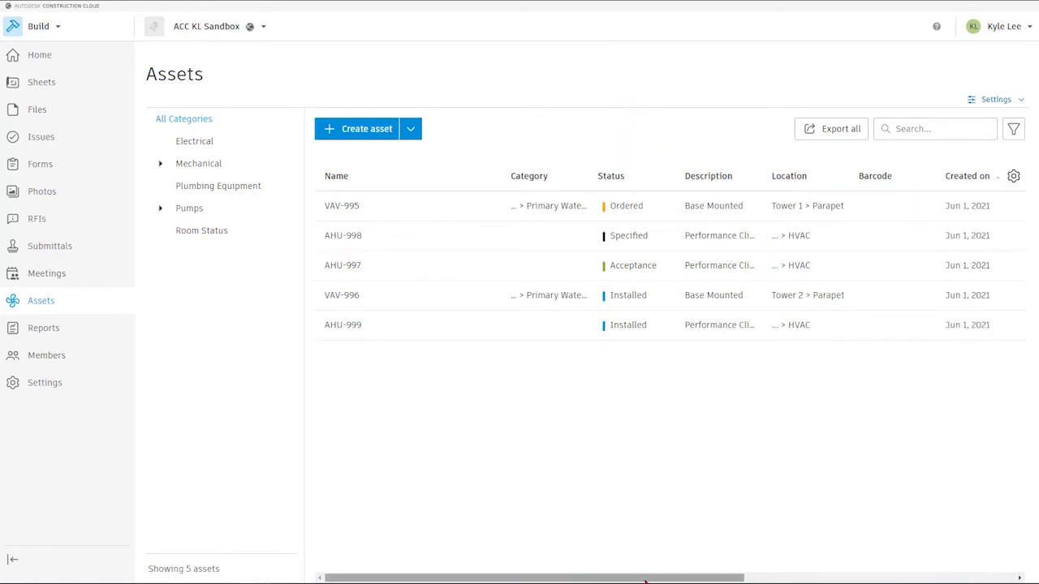
mouse_move(353, 166)
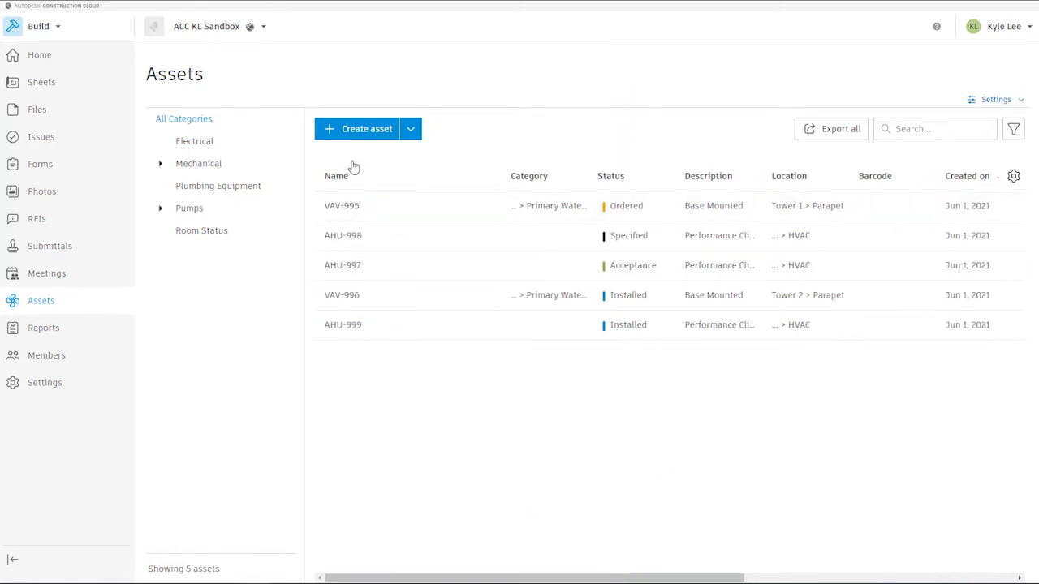
mouse_move(613, 482)
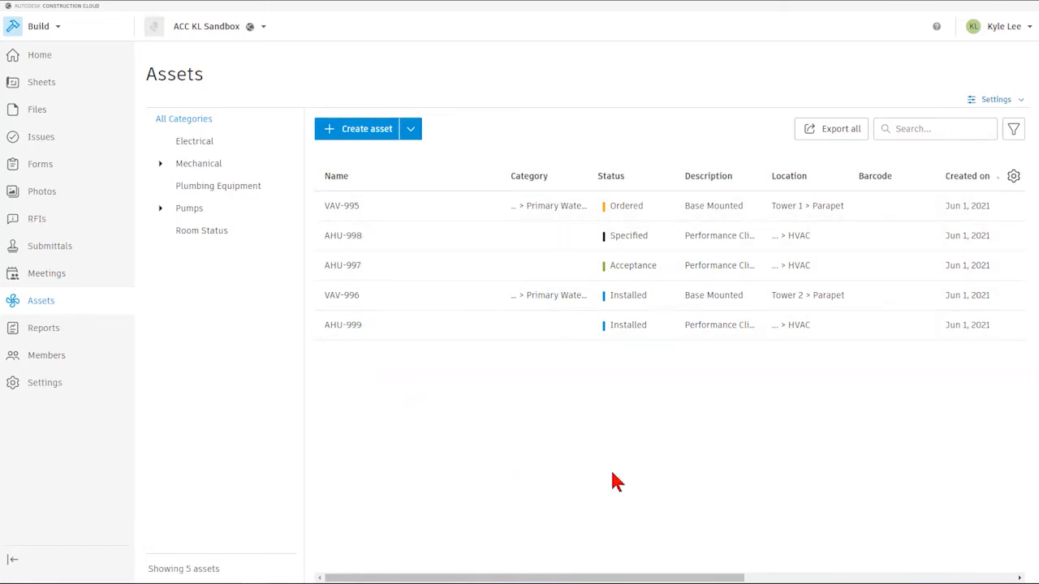
- Scroll the assets table across its columns and back to the Name column
scroll(right, 3)
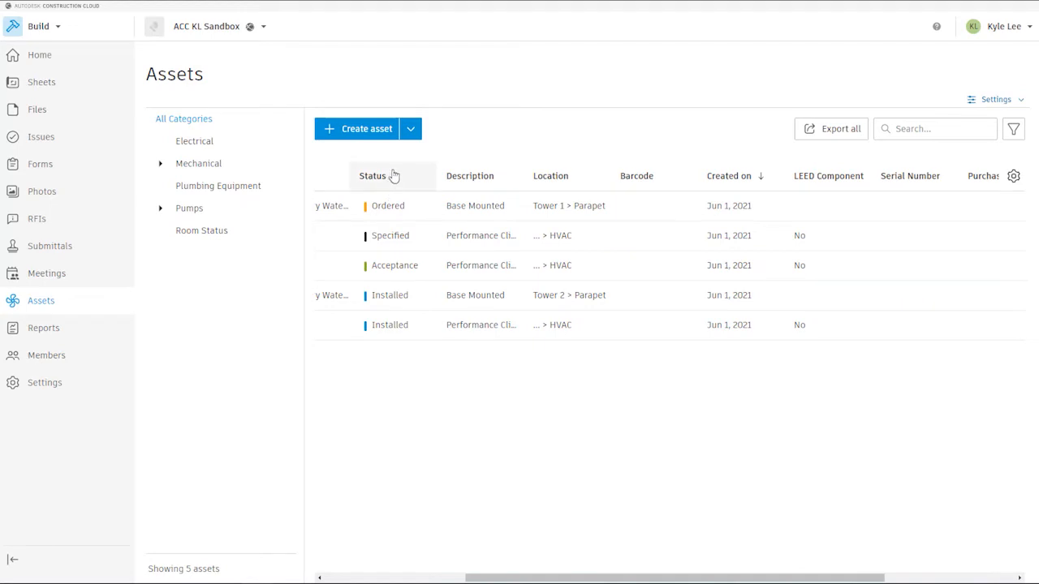
mouse_move(563, 140)
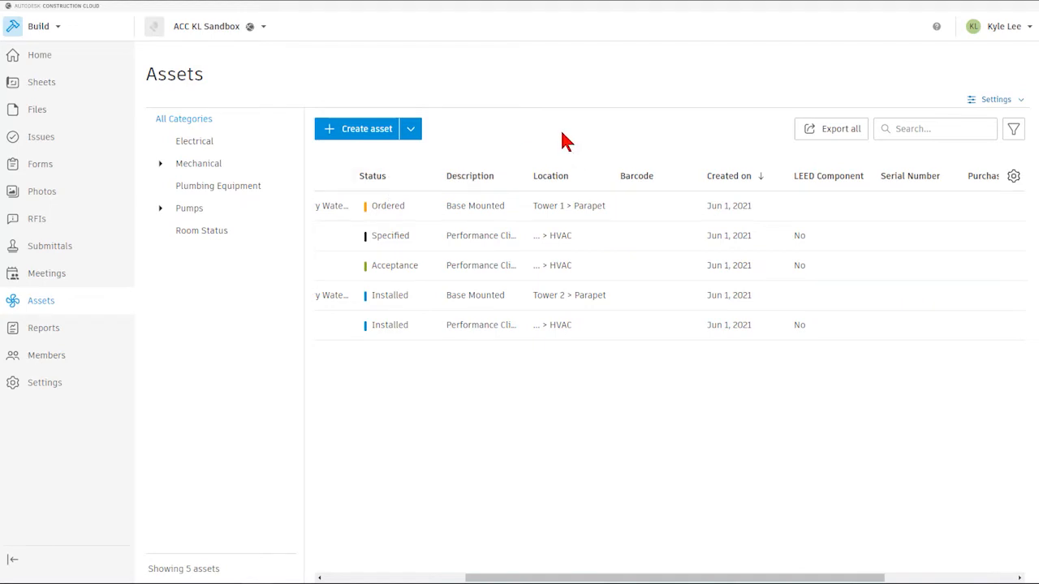
mouse_move(592, 364)
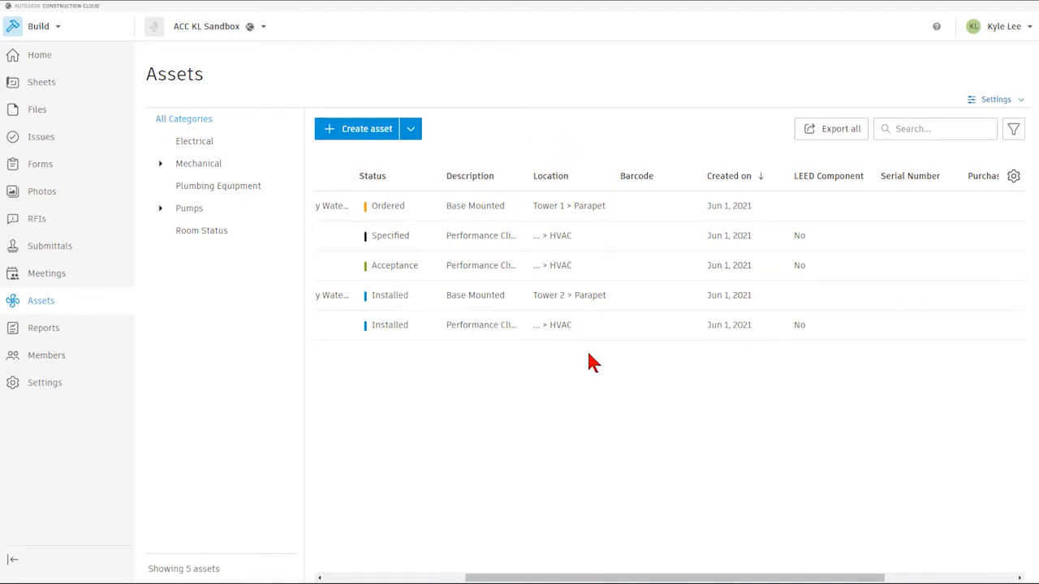
mouse_move(734, 493)
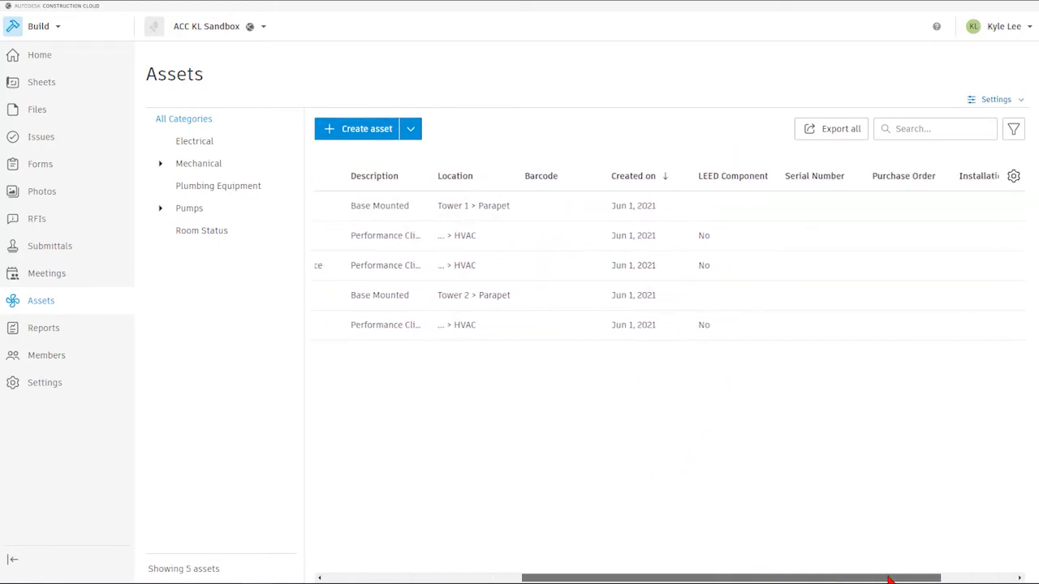
scroll(right, 3)
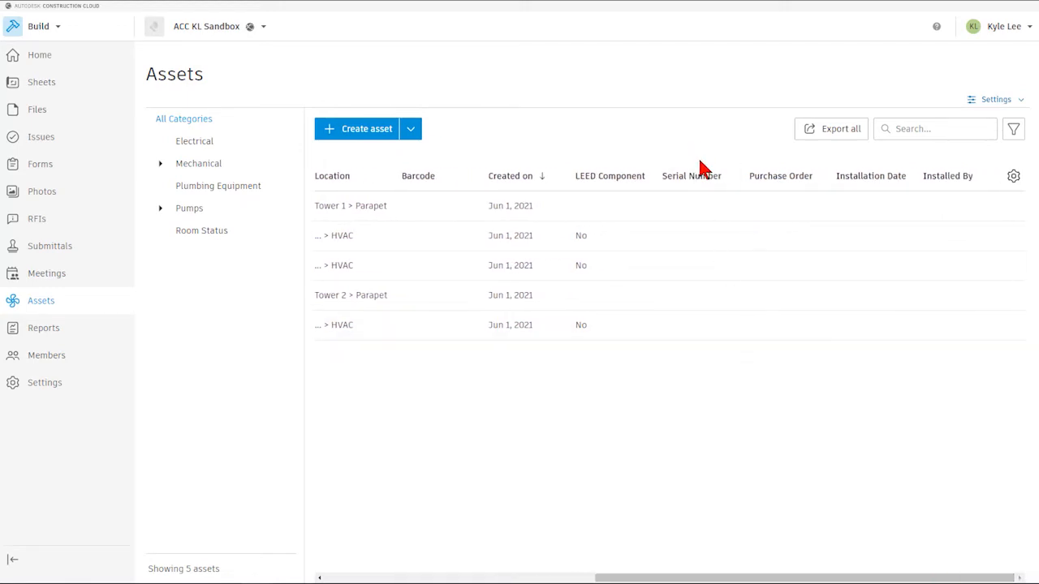
mouse_move(700, 225)
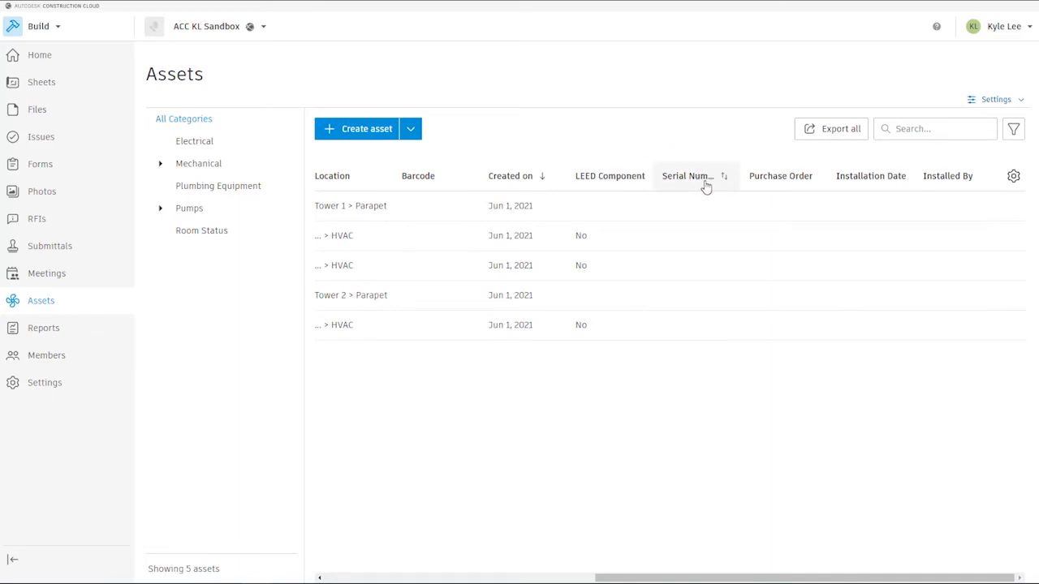
mouse_move(700, 125)
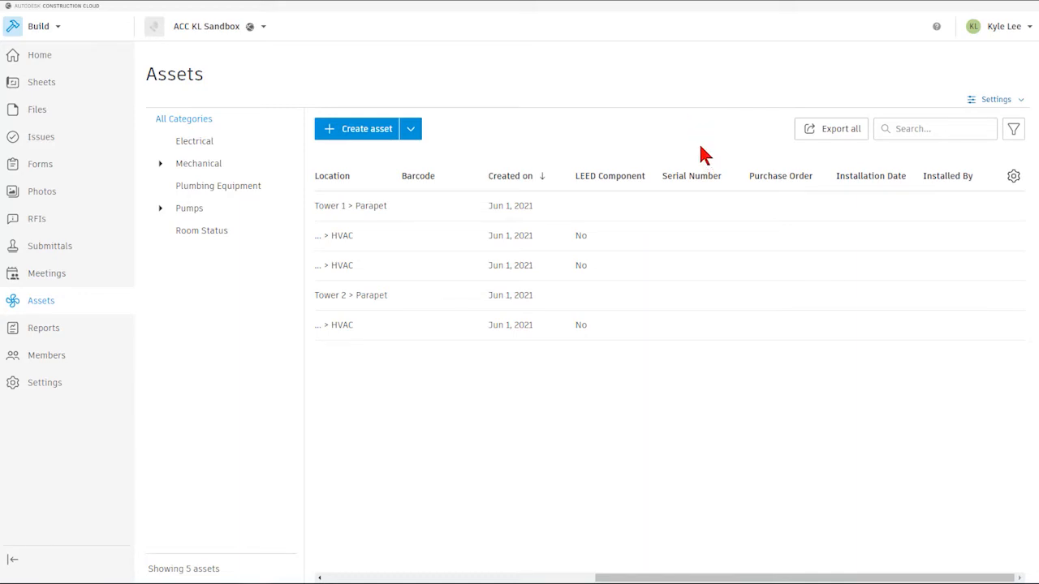
mouse_move(883, 244)
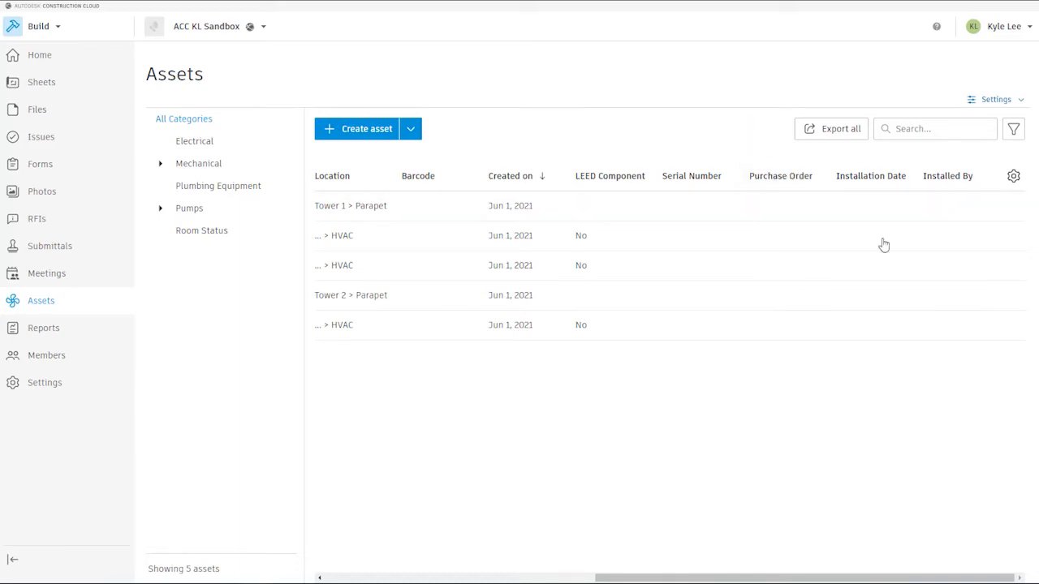
mouse_move(831, 399)
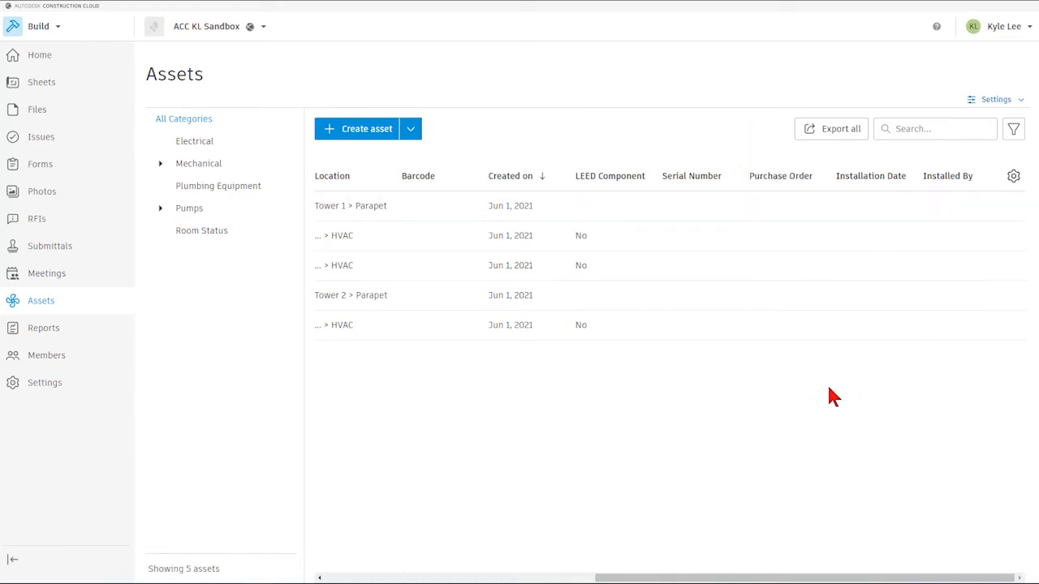
mouse_move(817, 383)
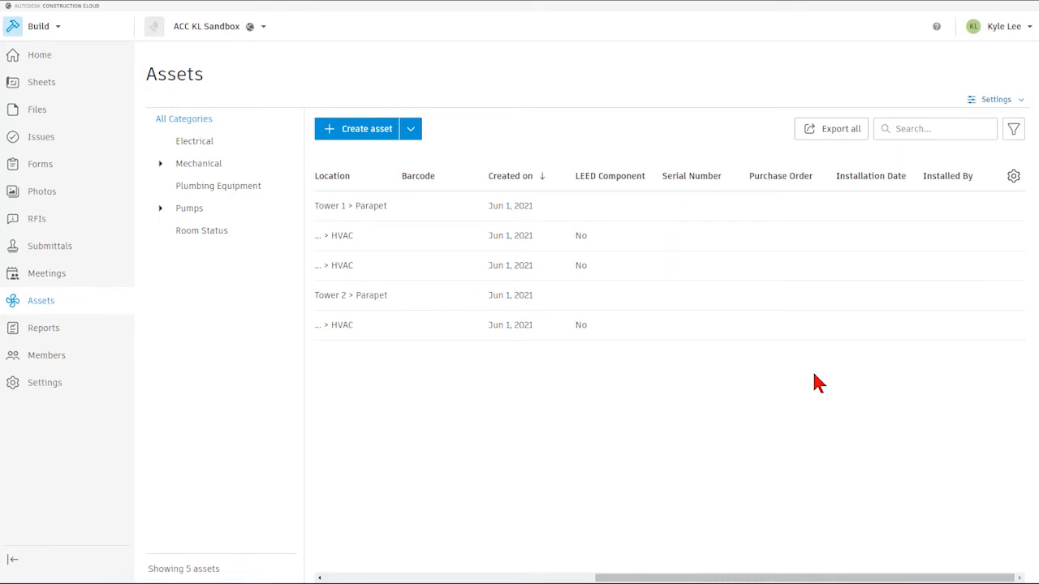
mouse_move(901, 248)
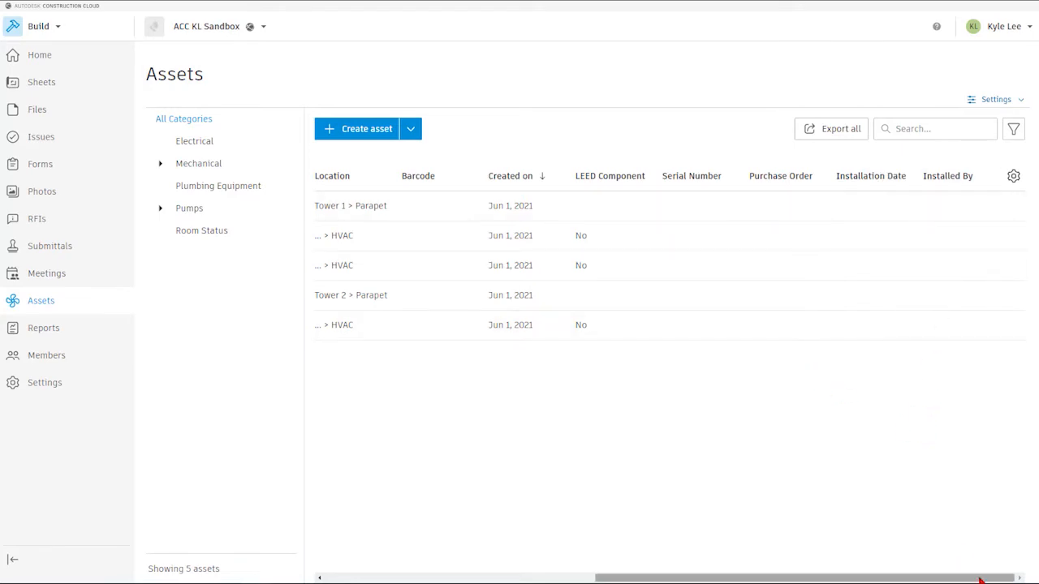
scroll(right, 3)
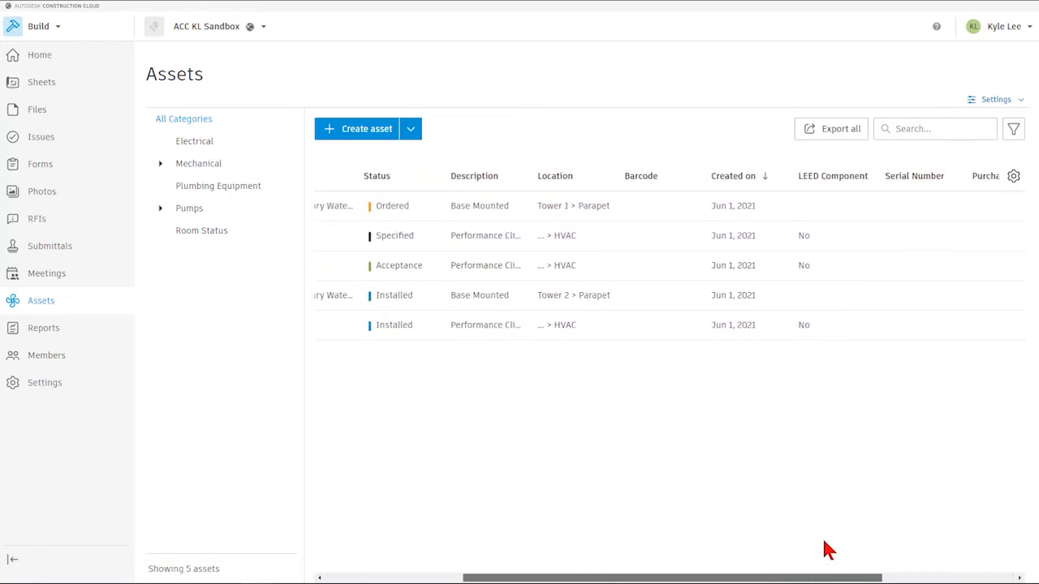
scroll(left, 3)
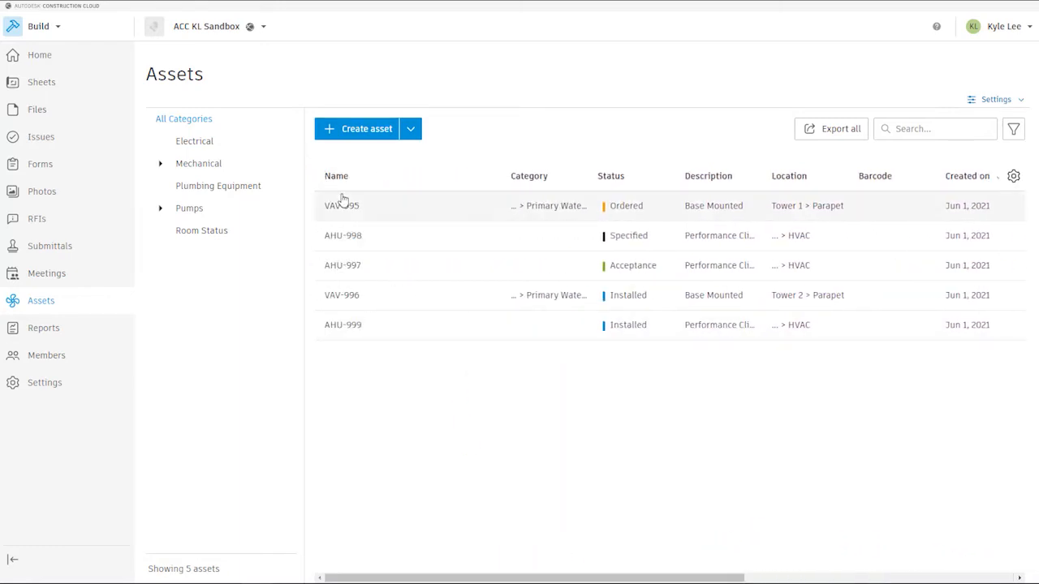
- View VAV-995's details and its status choices, leaving the status Ordered
click(337, 206)
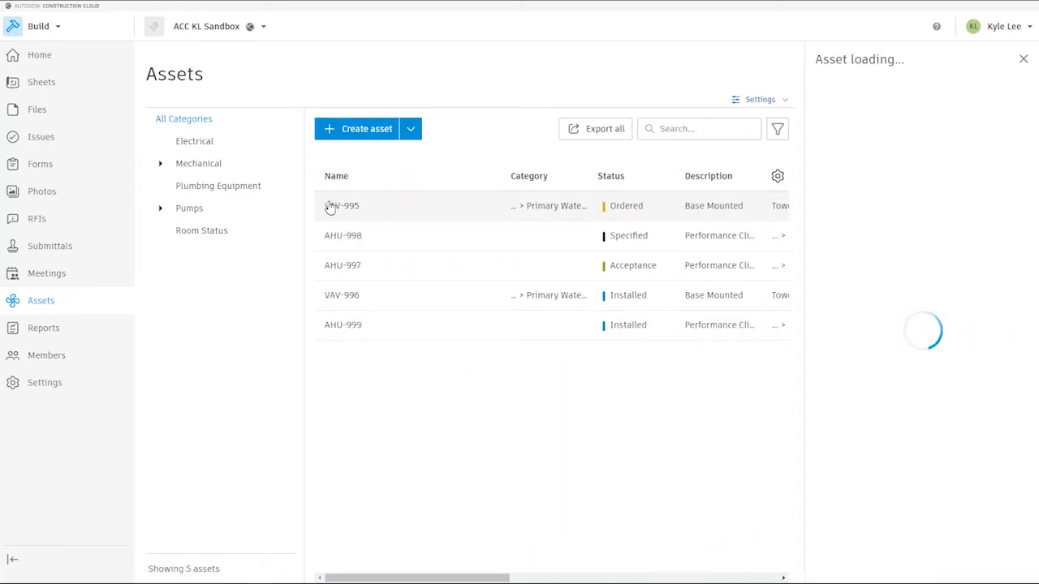
click(340, 206)
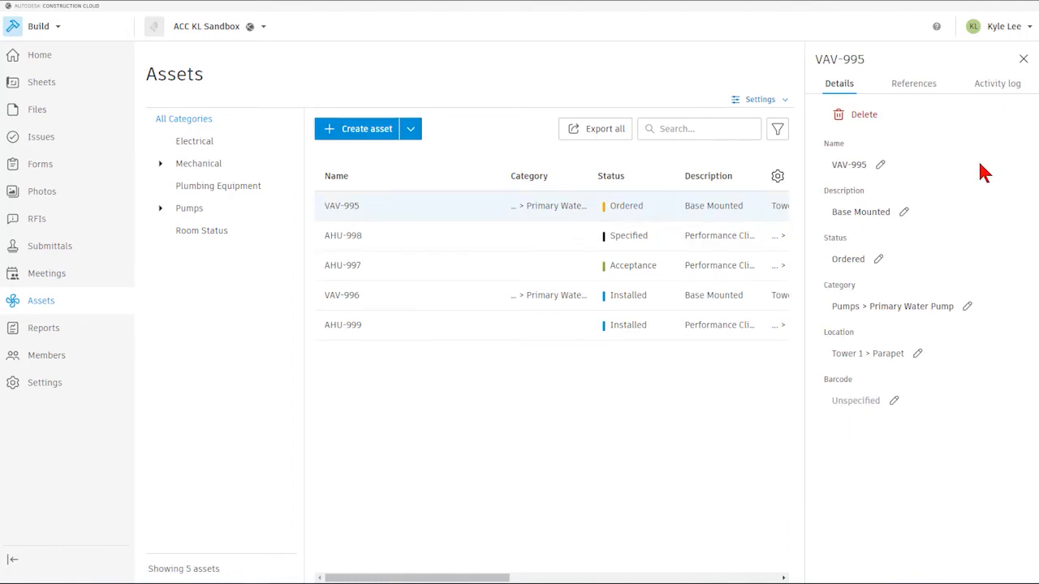
mouse_move(917, 220)
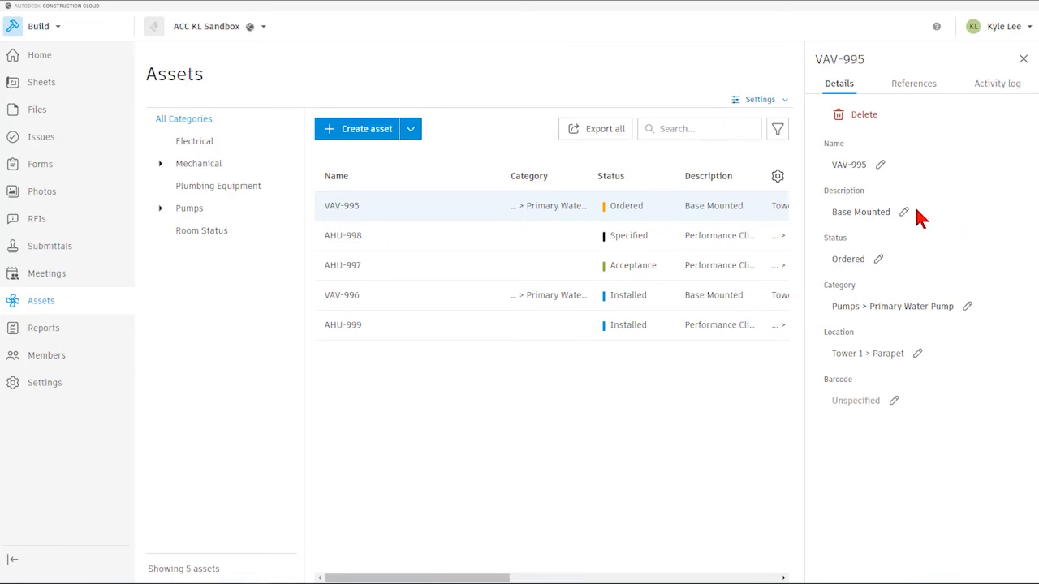
mouse_move(998, 245)
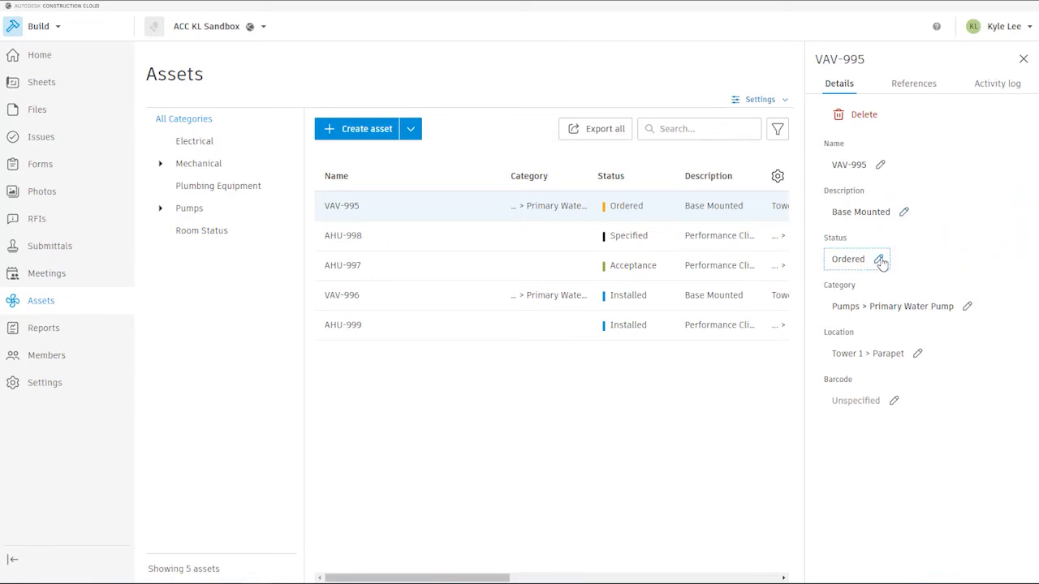
click(880, 258)
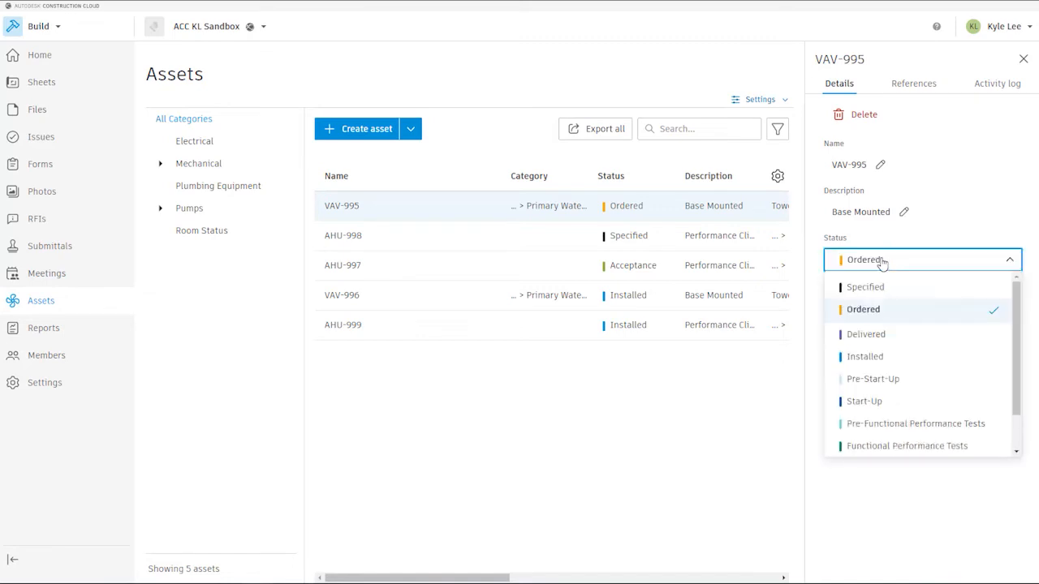
mouse_move(963, 266)
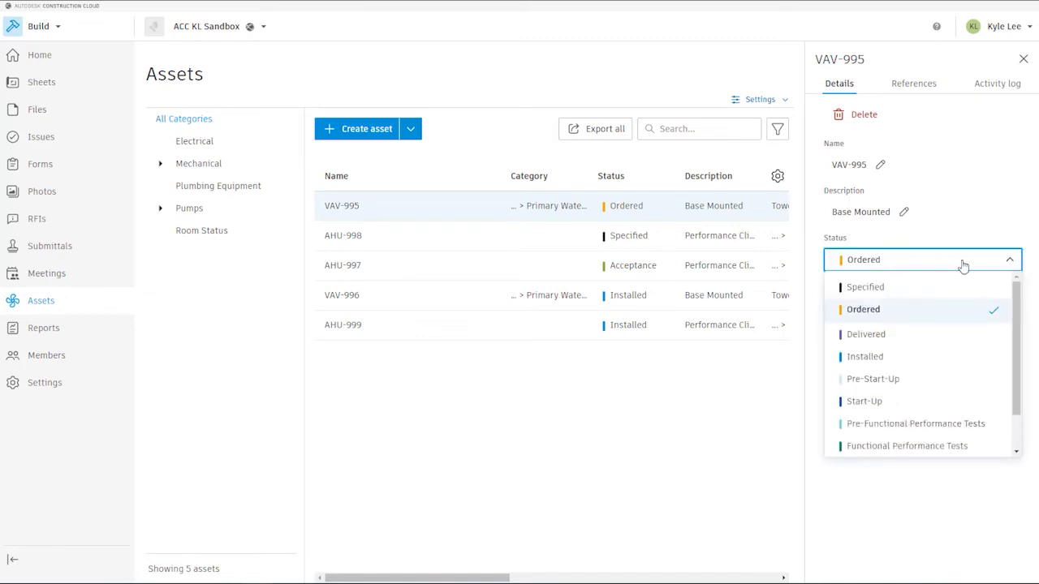
mouse_move(1011, 239)
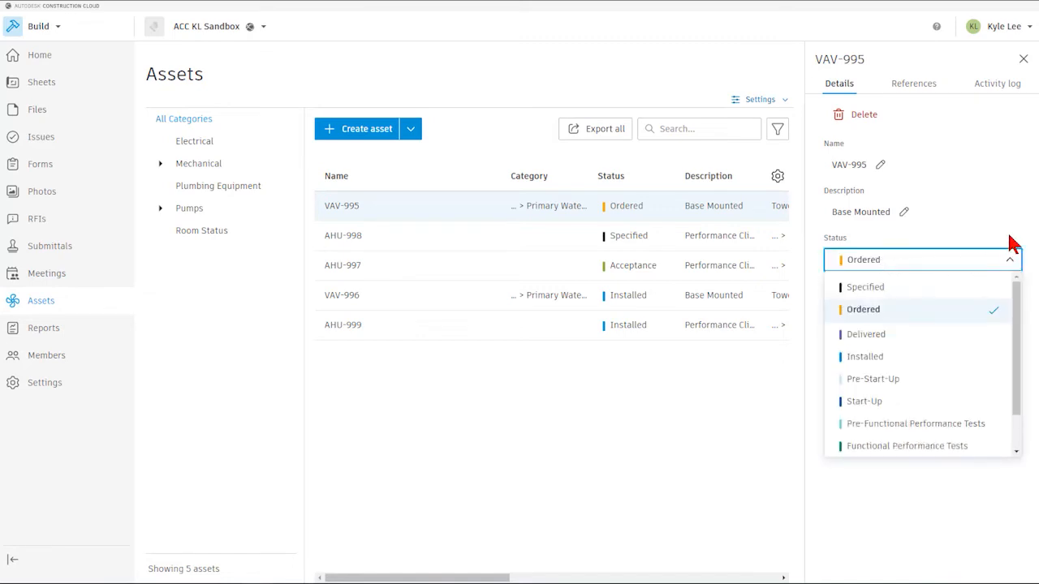
mouse_move(1022, 245)
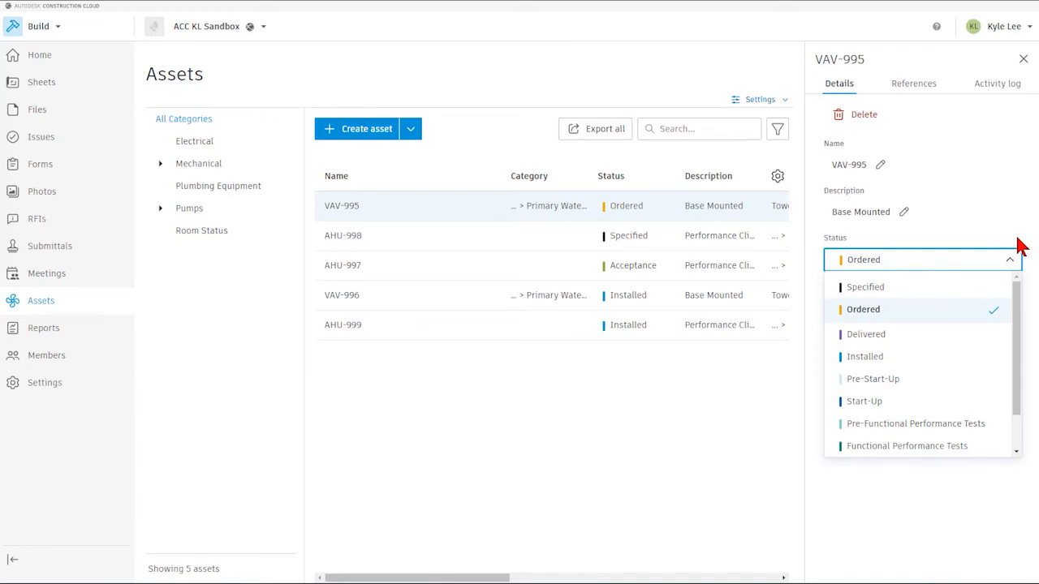
click(862, 309)
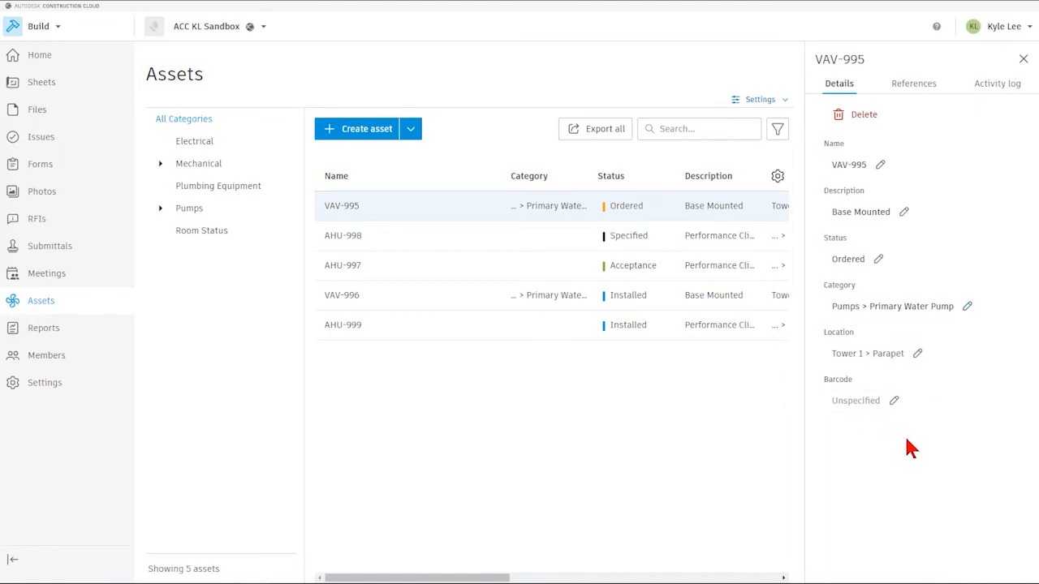
click(913, 83)
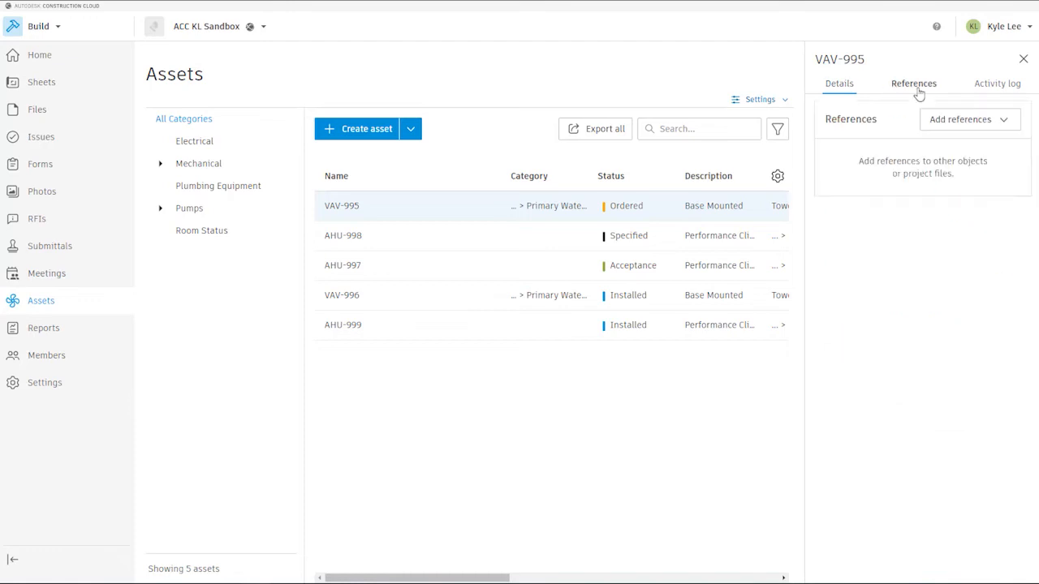
click(917, 83)
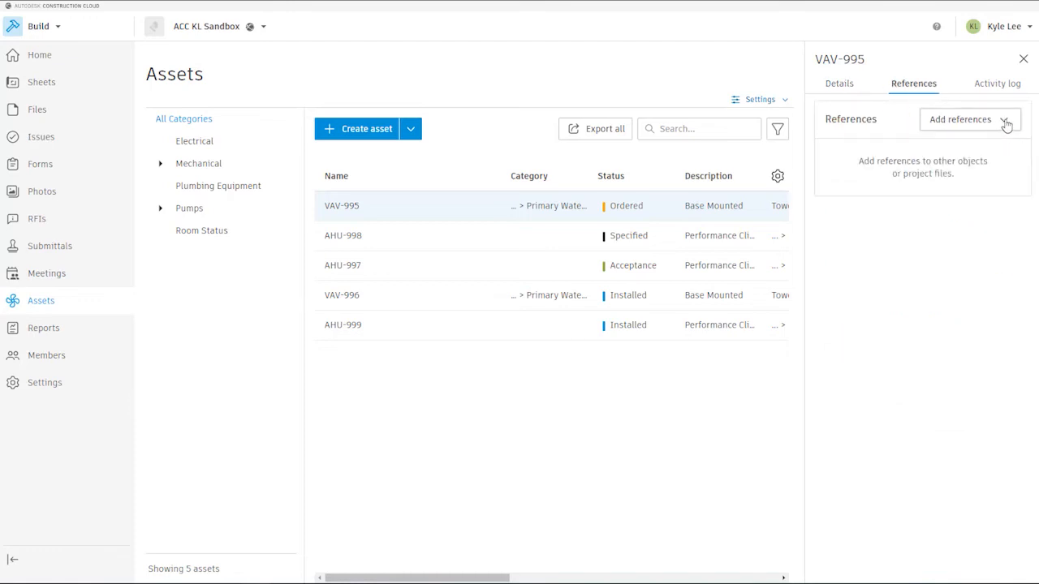
click(960, 120)
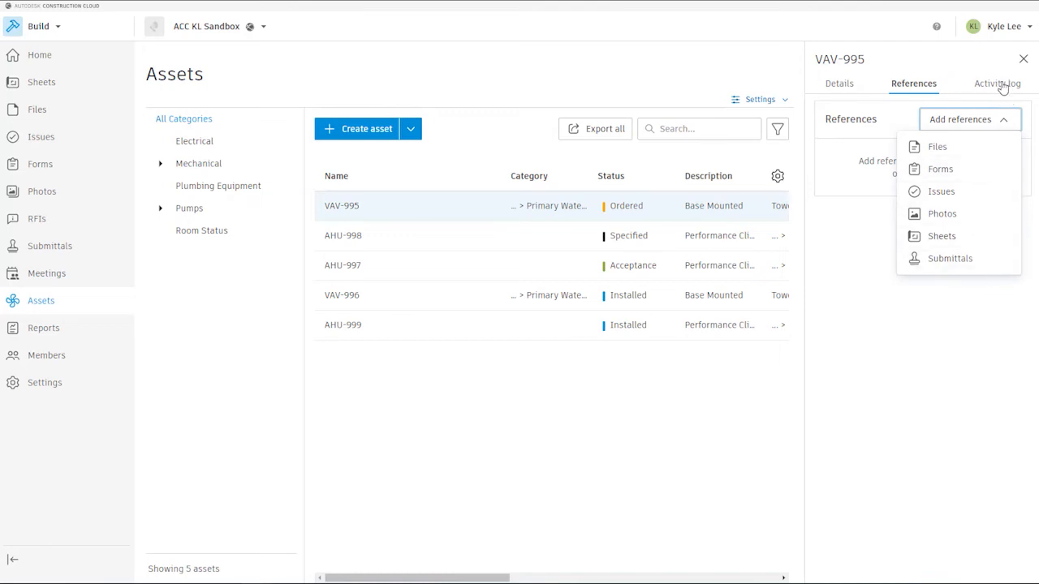
click(998, 82)
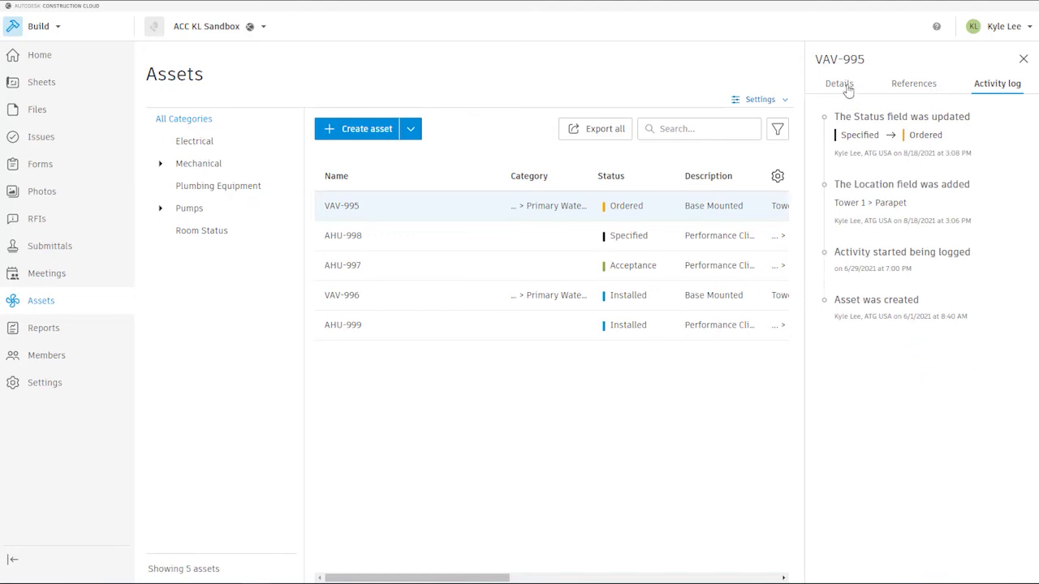
click(839, 83)
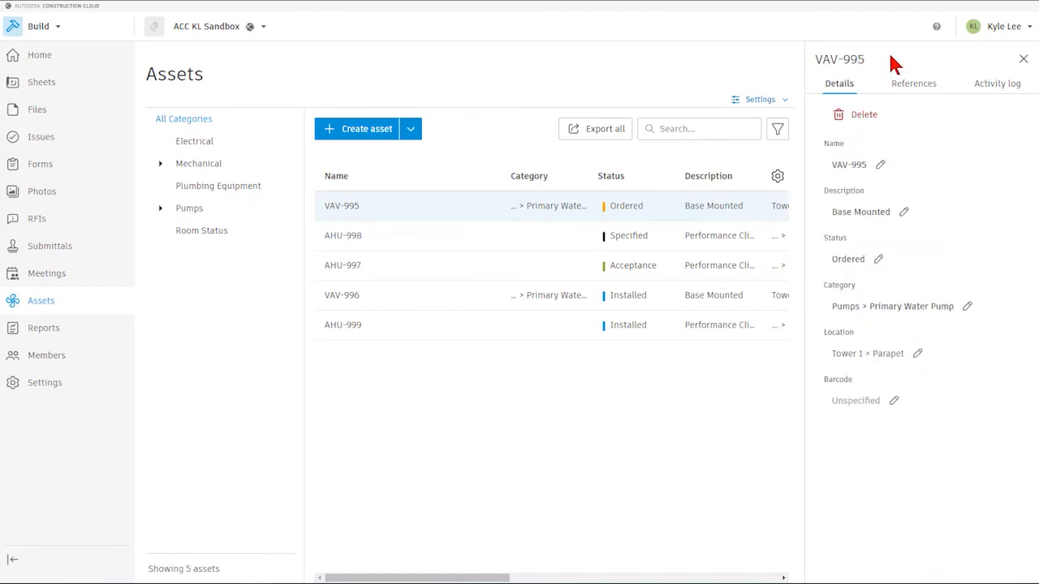
mouse_move(973, 274)
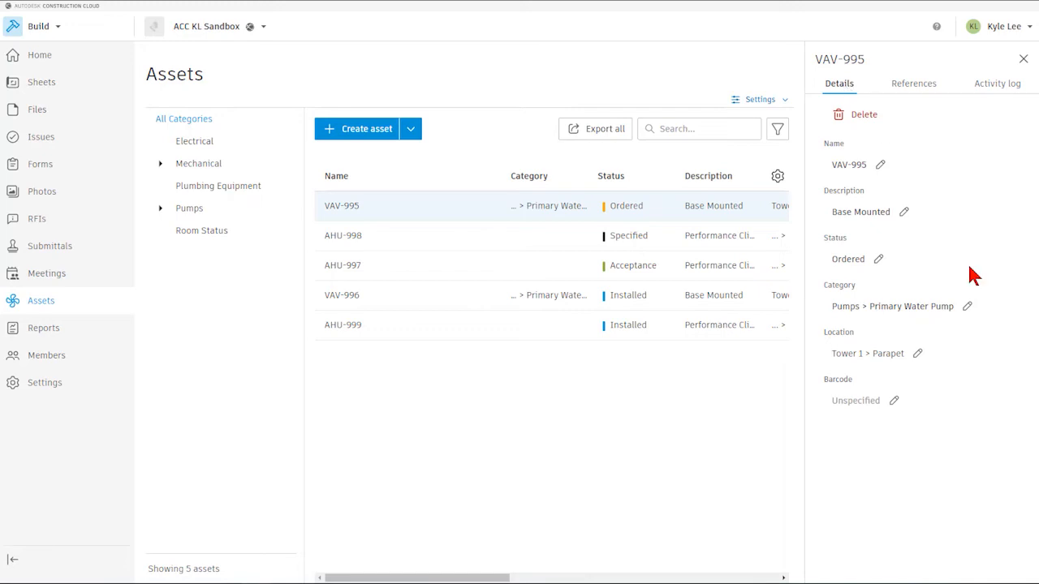
mouse_move(897, 275)
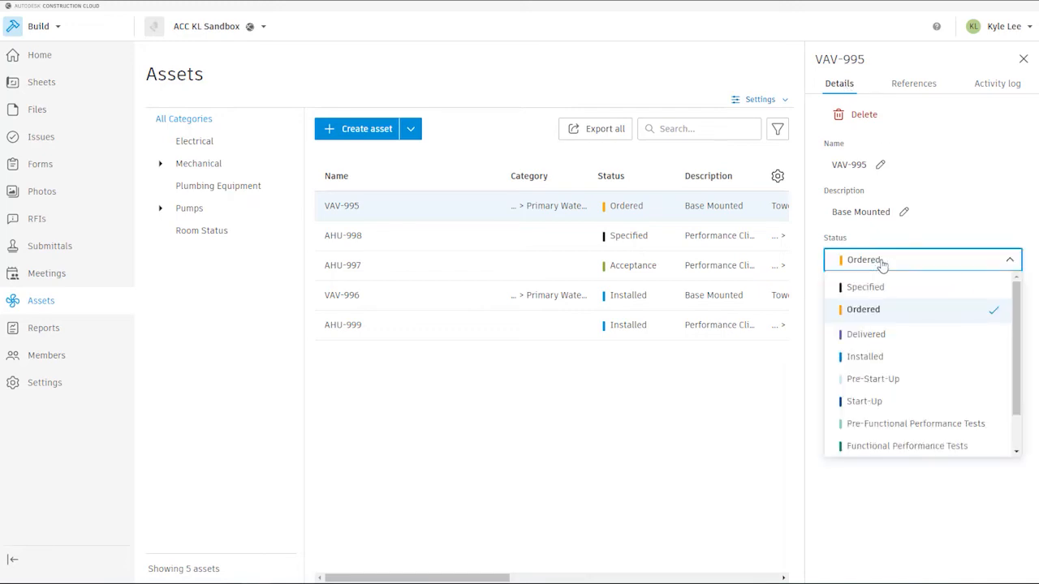
mouse_move(886, 346)
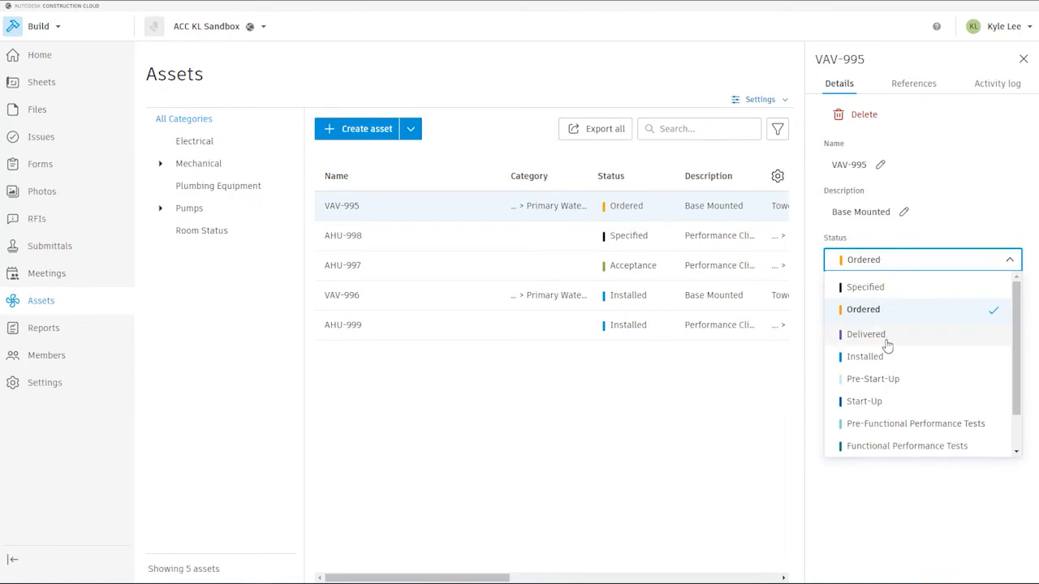
mouse_move(906, 343)
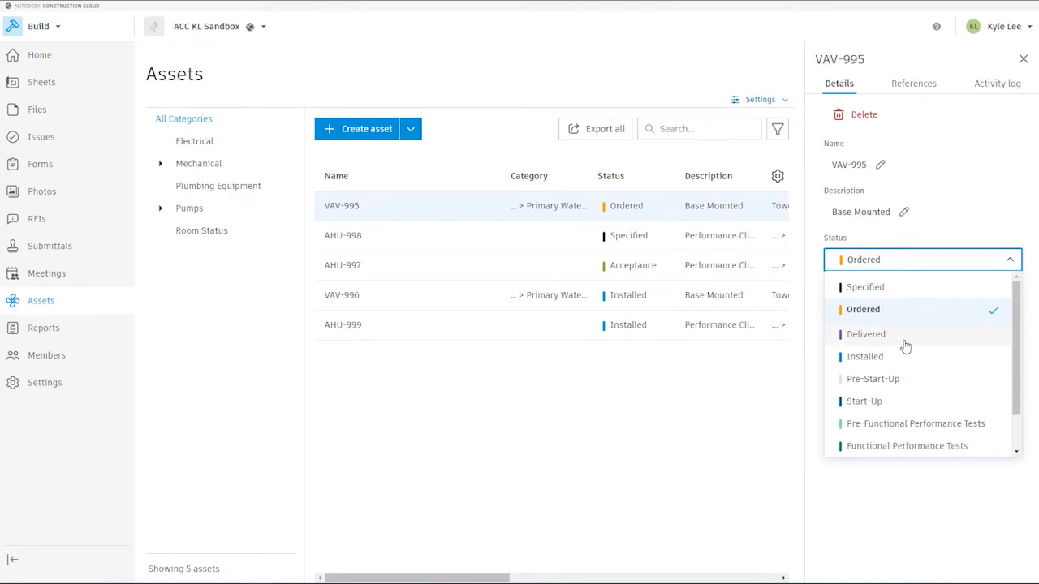
mouse_move(909, 341)
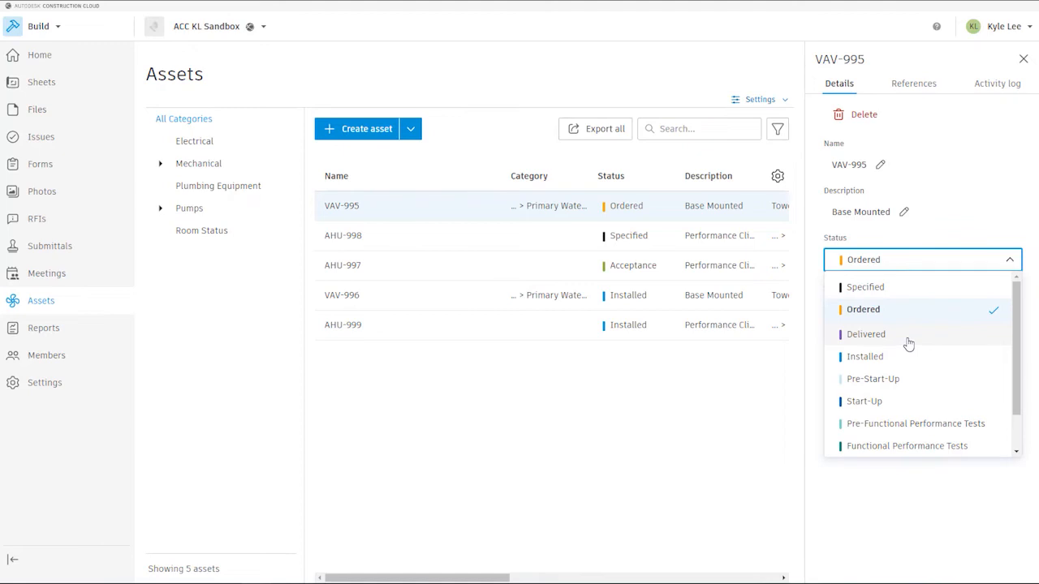
mouse_move(912, 341)
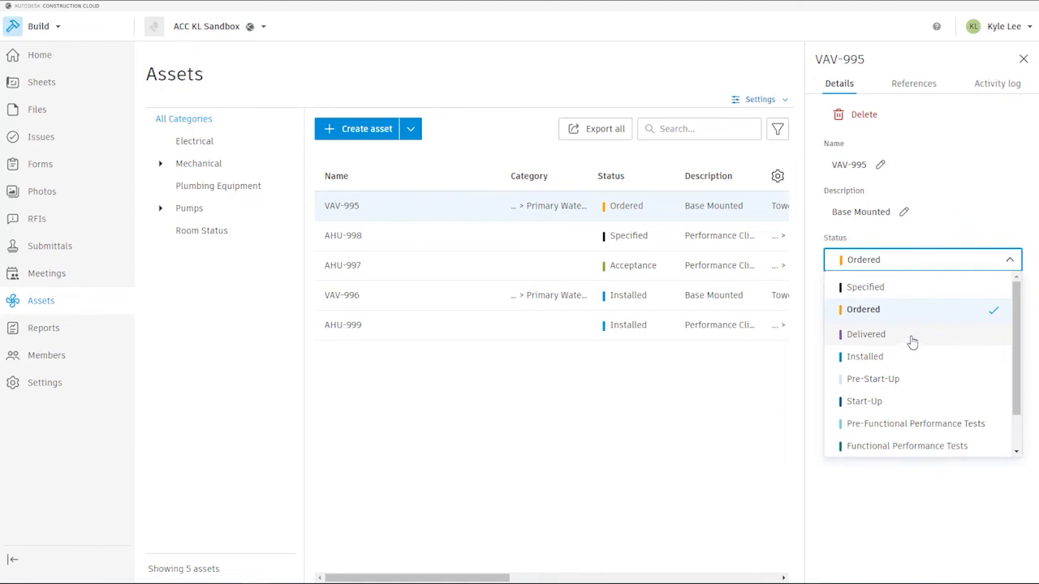
- Set VAV-995's status to Delivered and view AHU-998's details
click(865, 334)
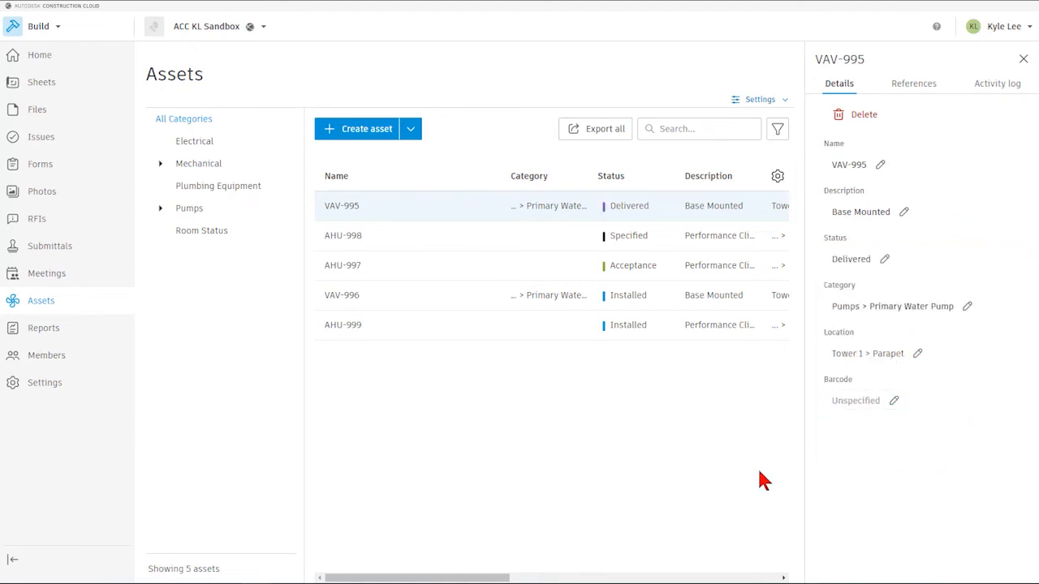
mouse_move(358, 242)
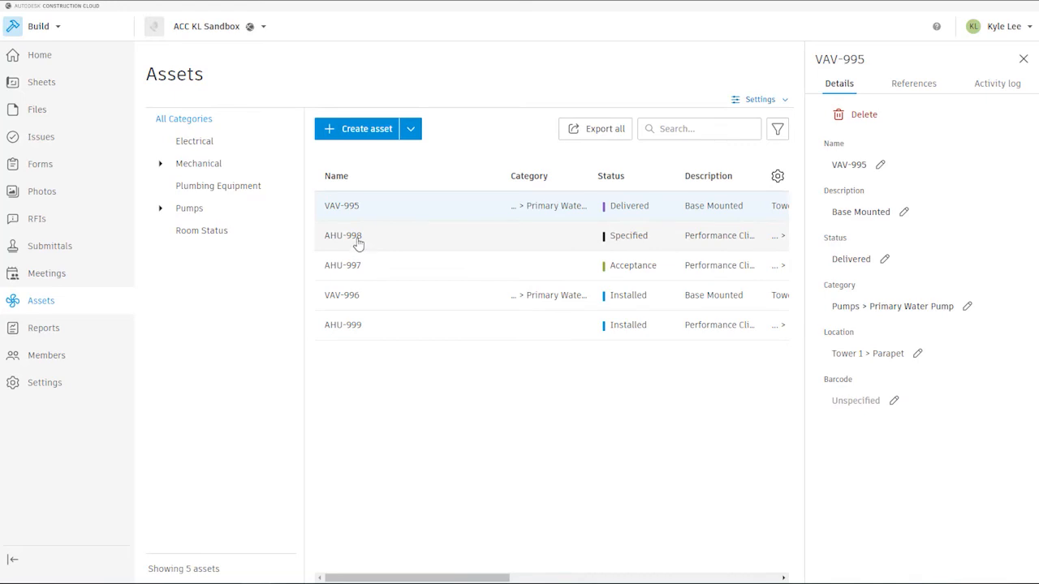
click(342, 235)
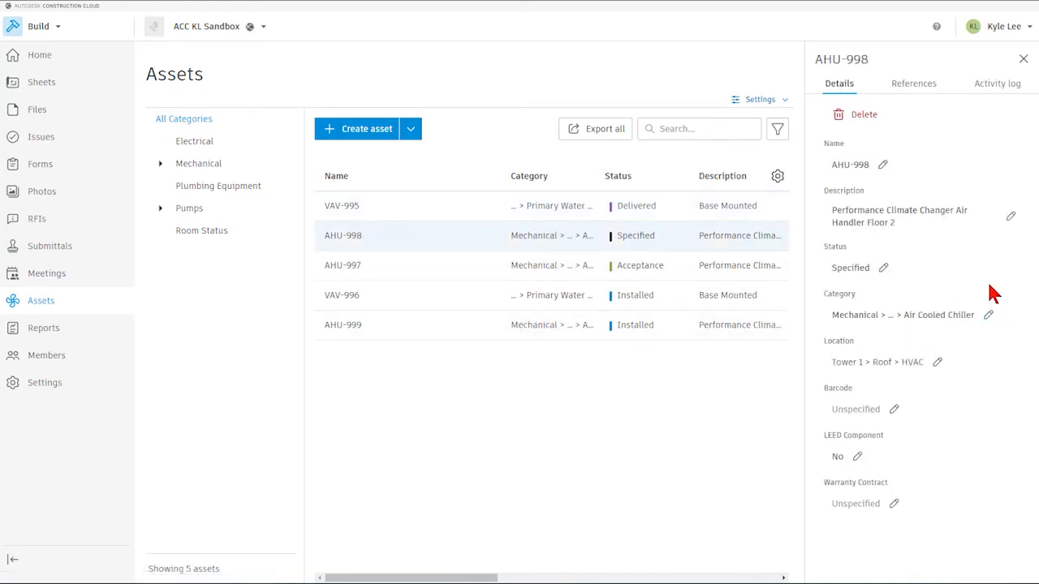
mouse_move(1019, 284)
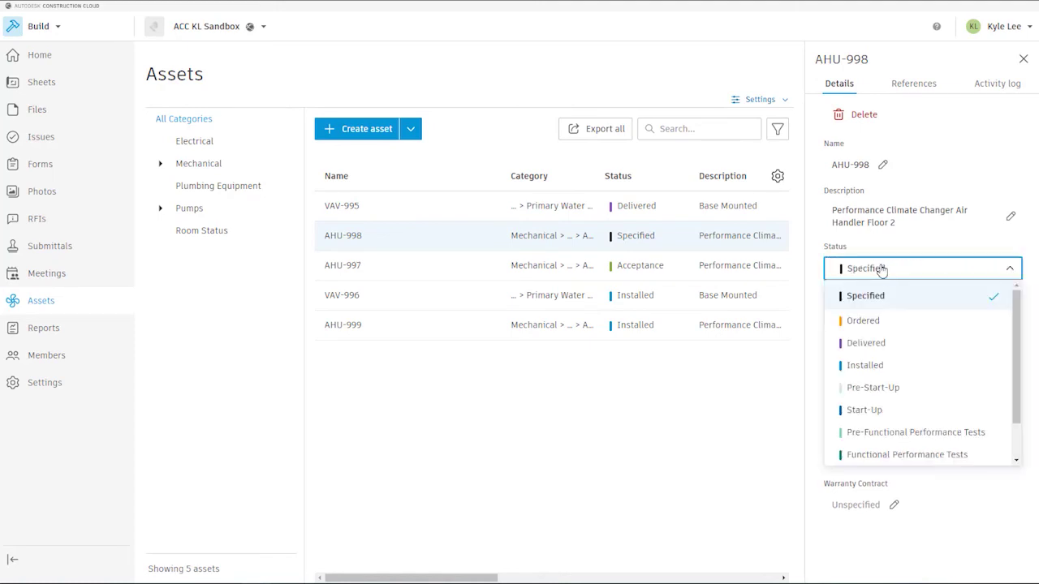
mouse_move(863, 324)
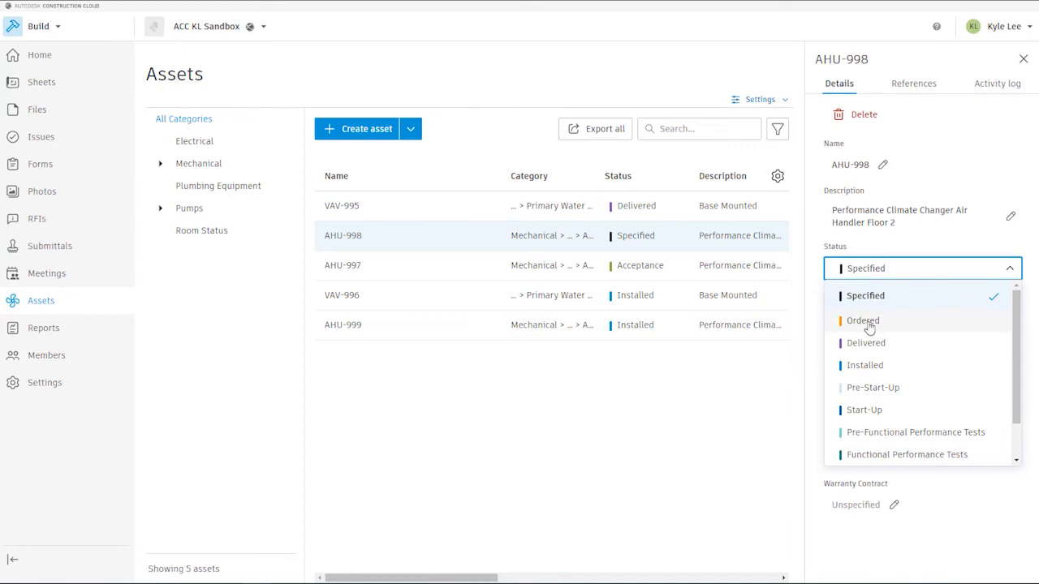
- Change AHU-998's status from Specified to Ordered
click(862, 321)
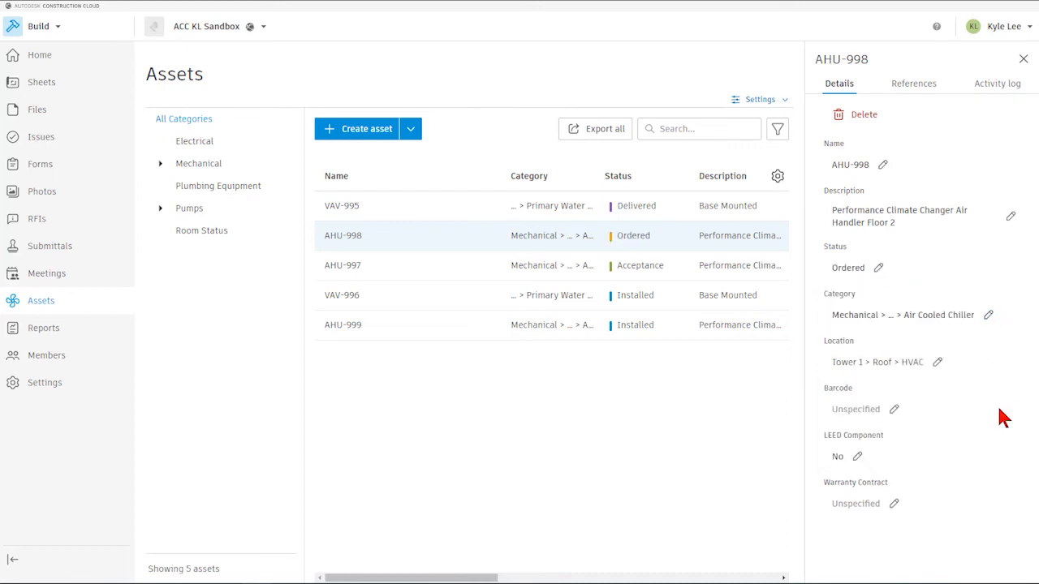
mouse_move(946, 457)
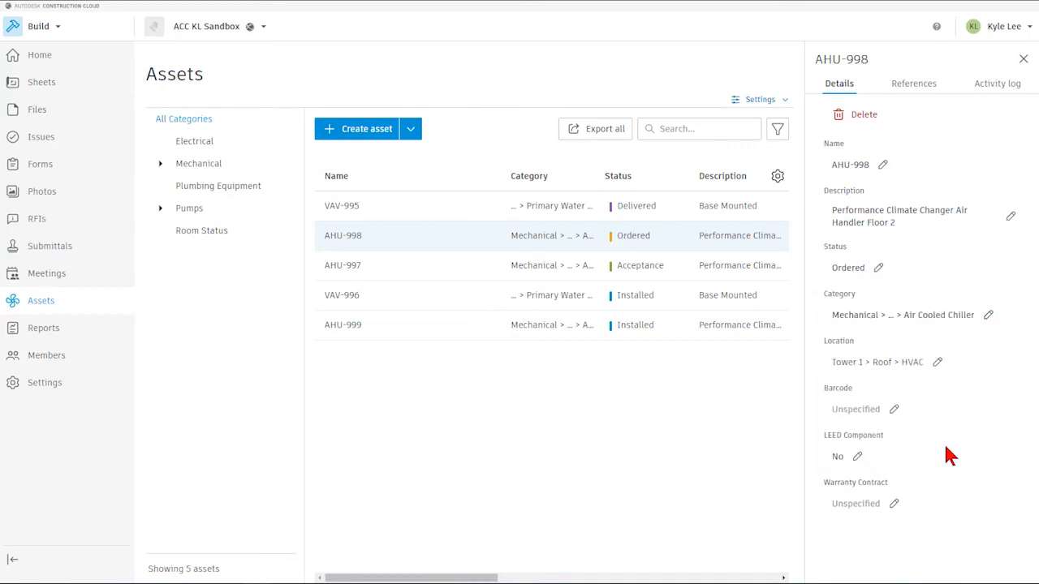
mouse_move(661, 436)
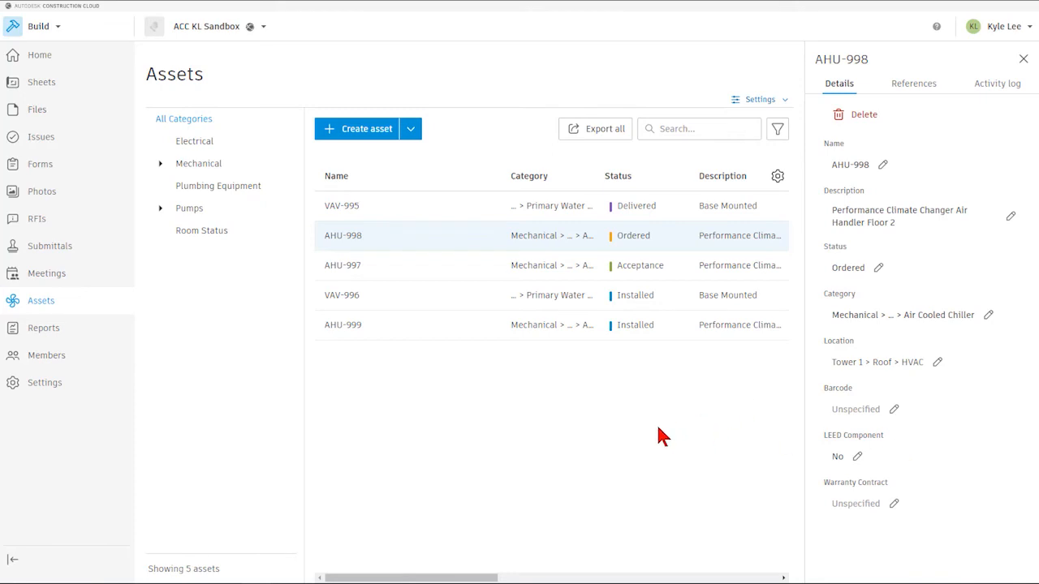
mouse_move(941, 95)
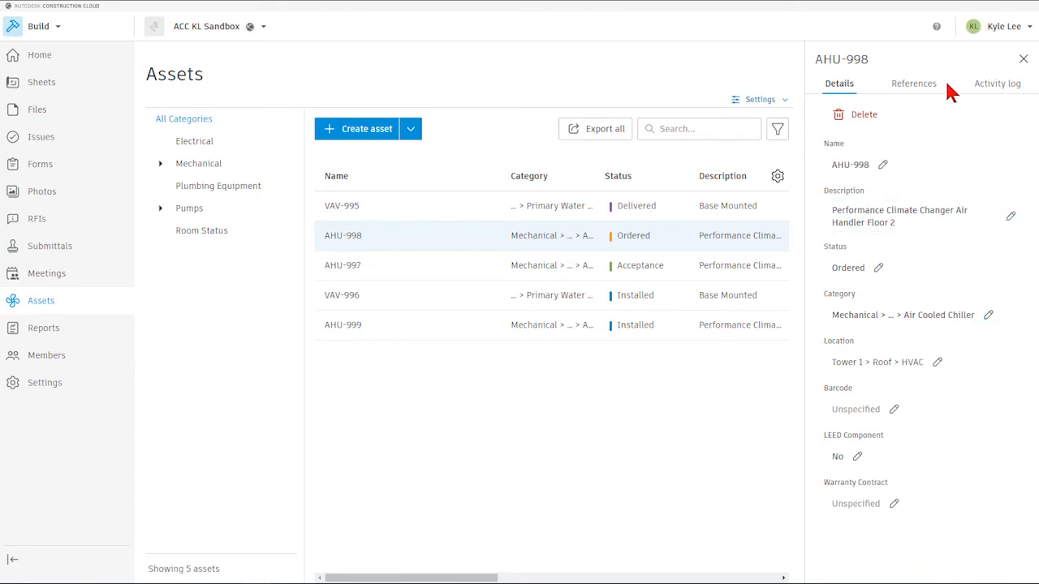
mouse_move(752, 160)
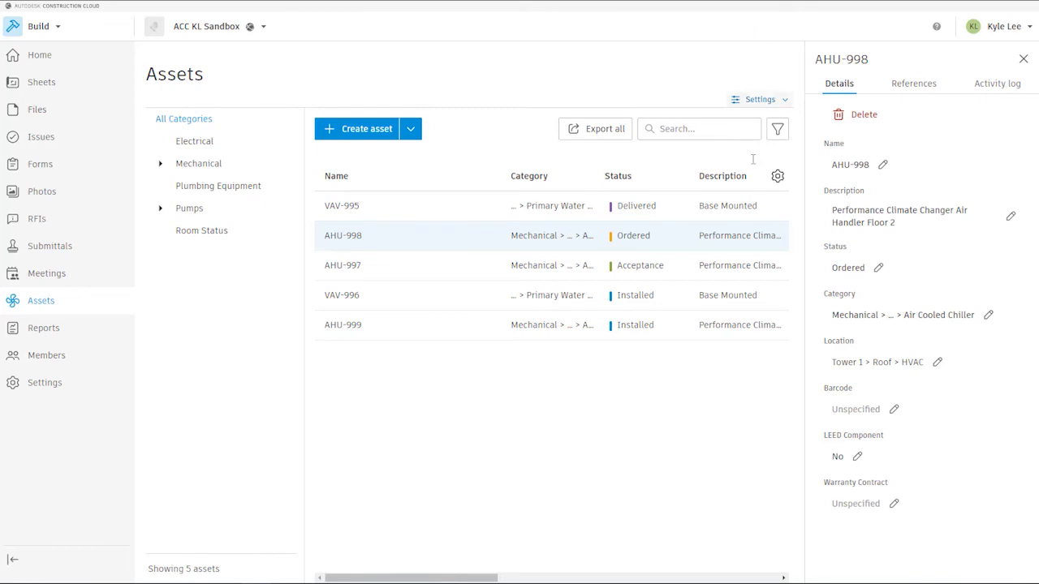
mouse_move(475, 292)
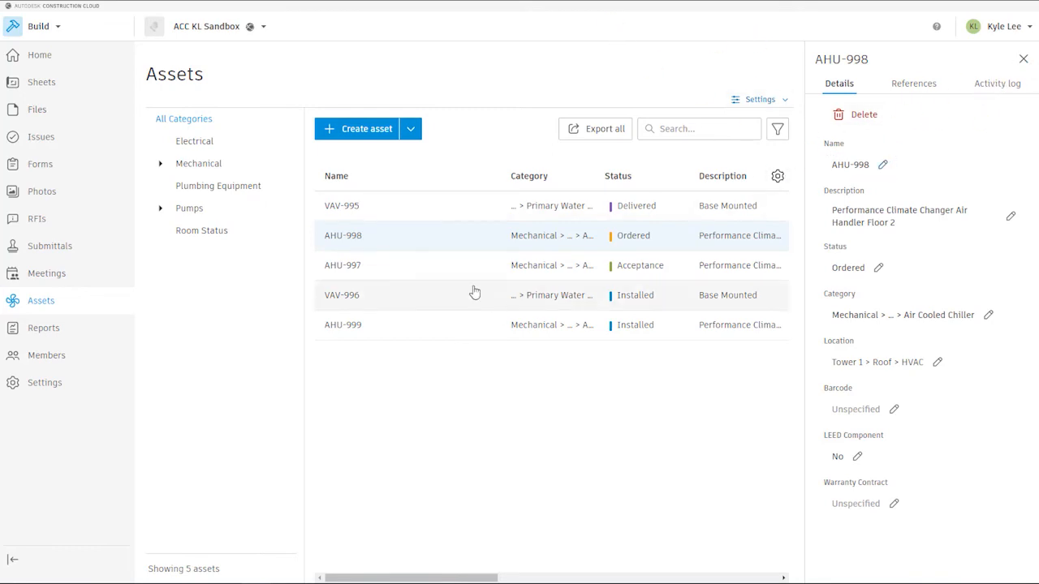
- View AHU-997's details (status Acceptance) and close the details panel
click(342, 264)
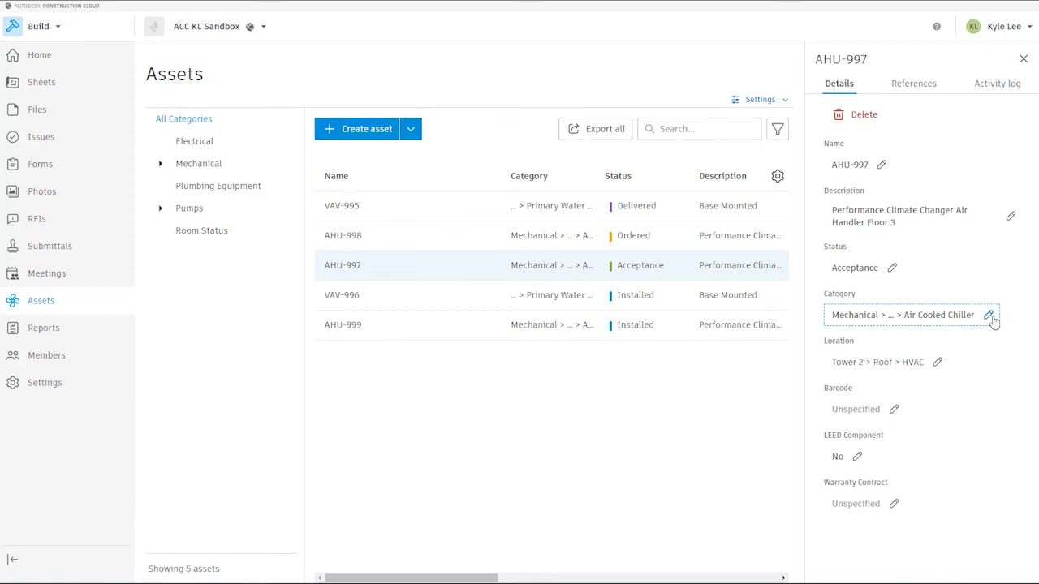
mouse_move(898, 267)
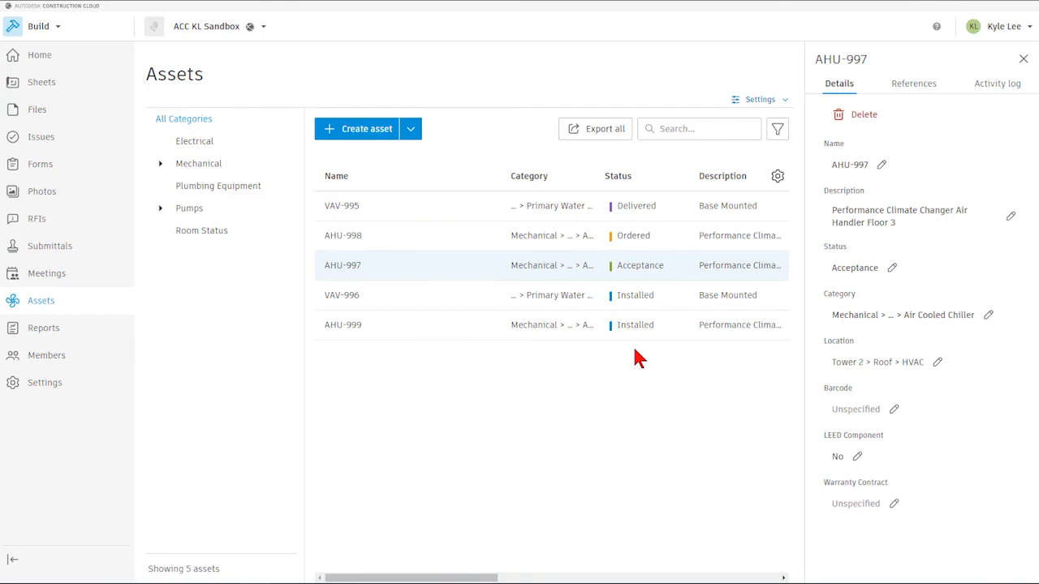
mouse_move(996, 64)
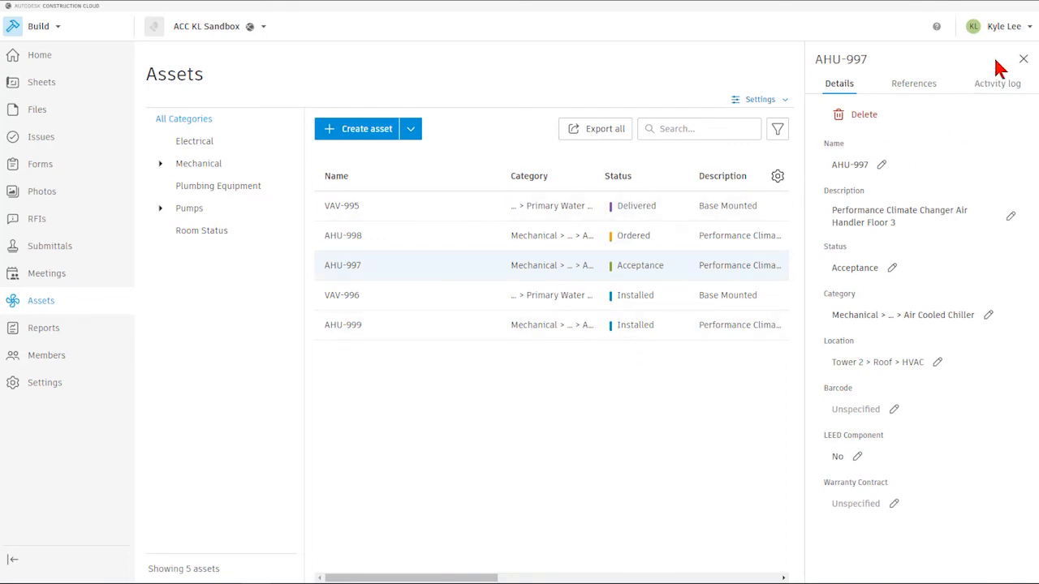
click(1023, 58)
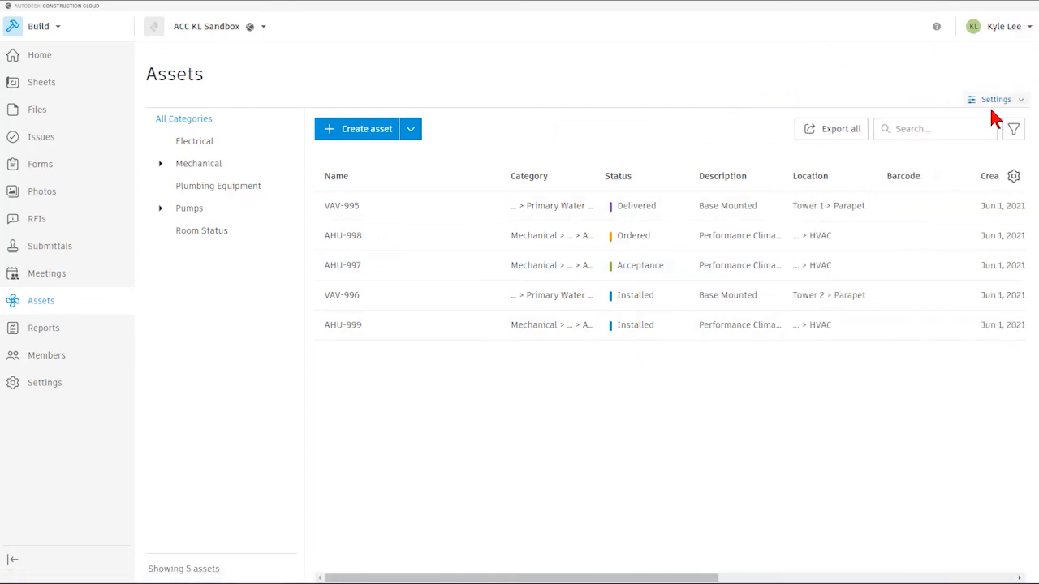
- Browse the asset filter's Status and Custom fields choices, such as LEED Component and Warranty Contract
click(1011, 129)
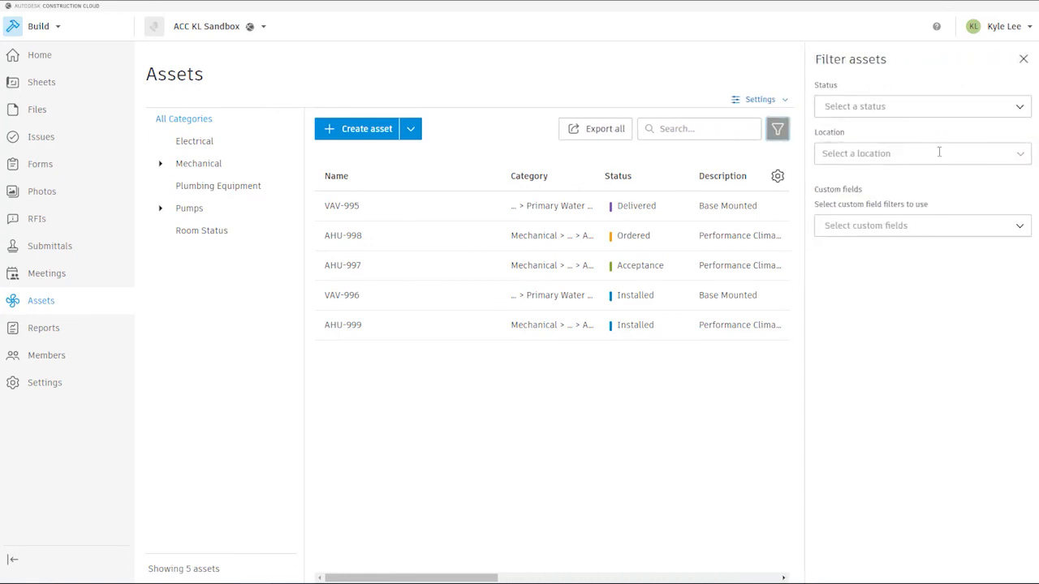
click(922, 106)
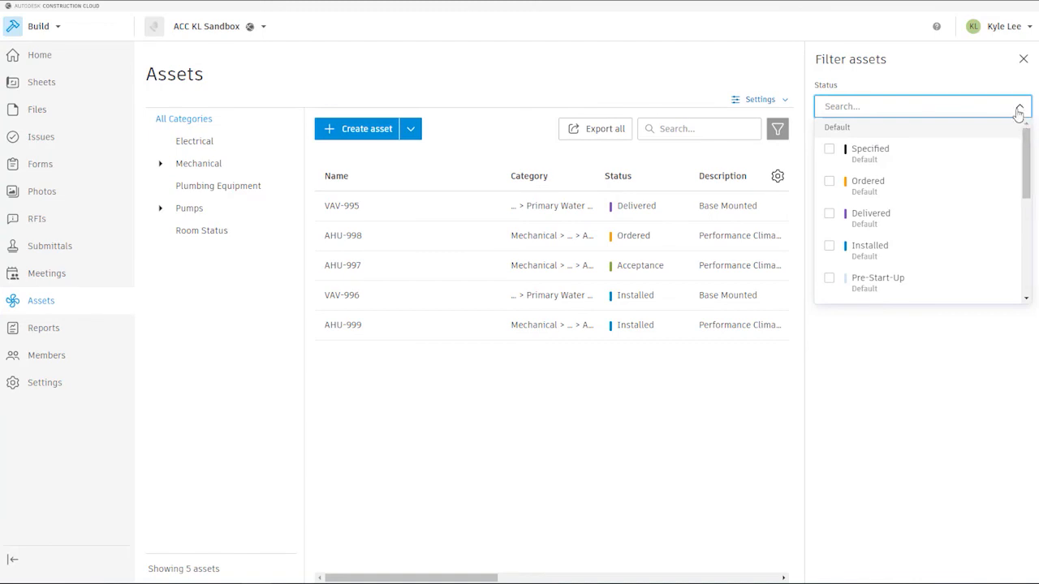
click(1017, 106)
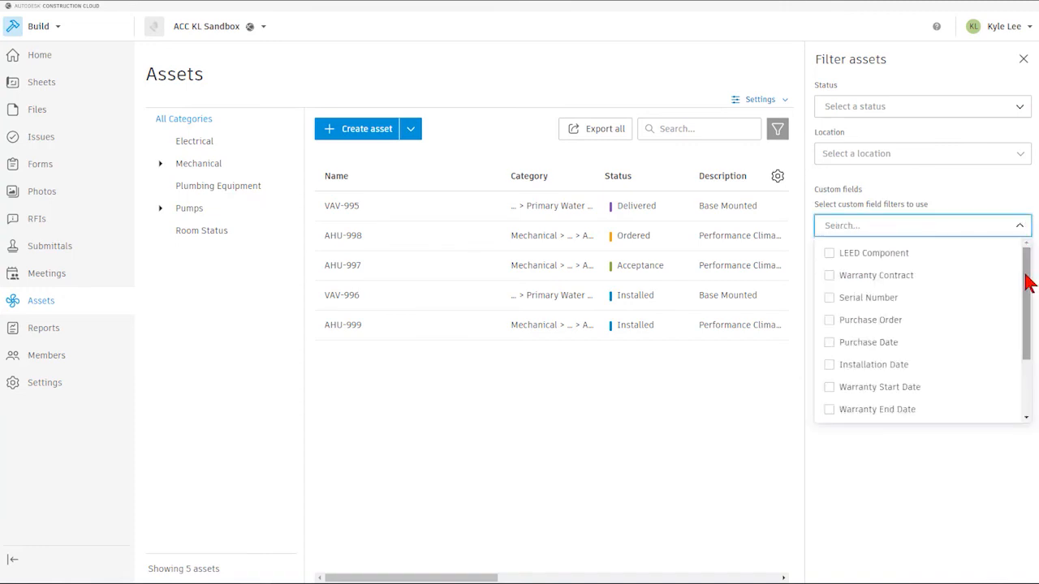
scroll(down, 3)
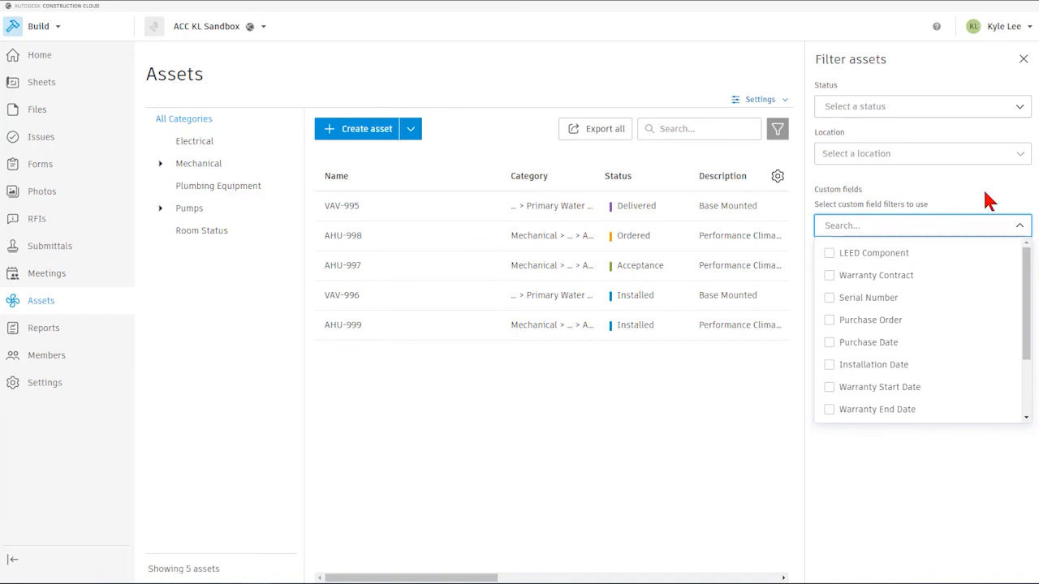
mouse_move(1025, 110)
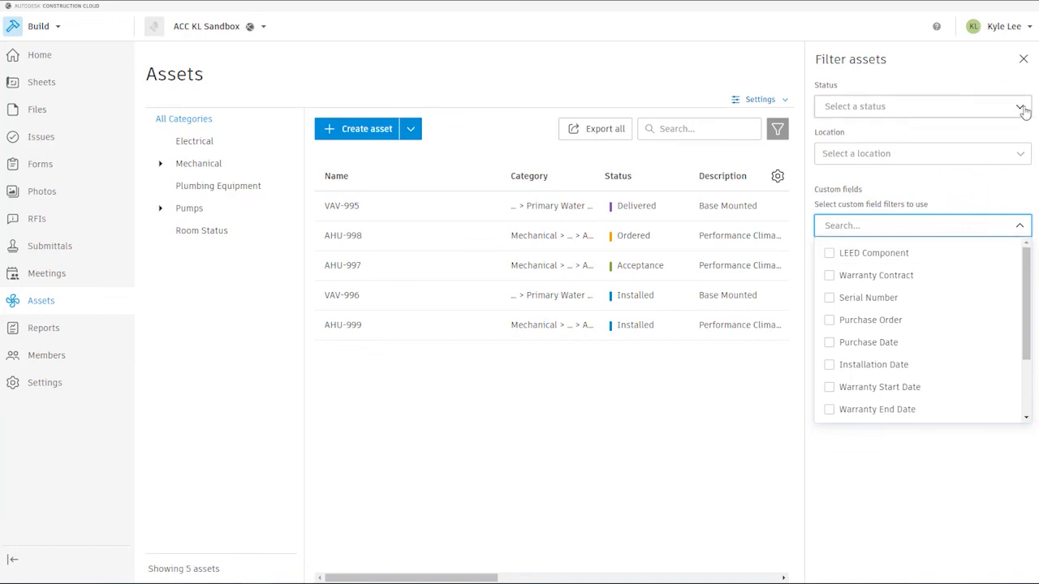
mouse_move(1023, 111)
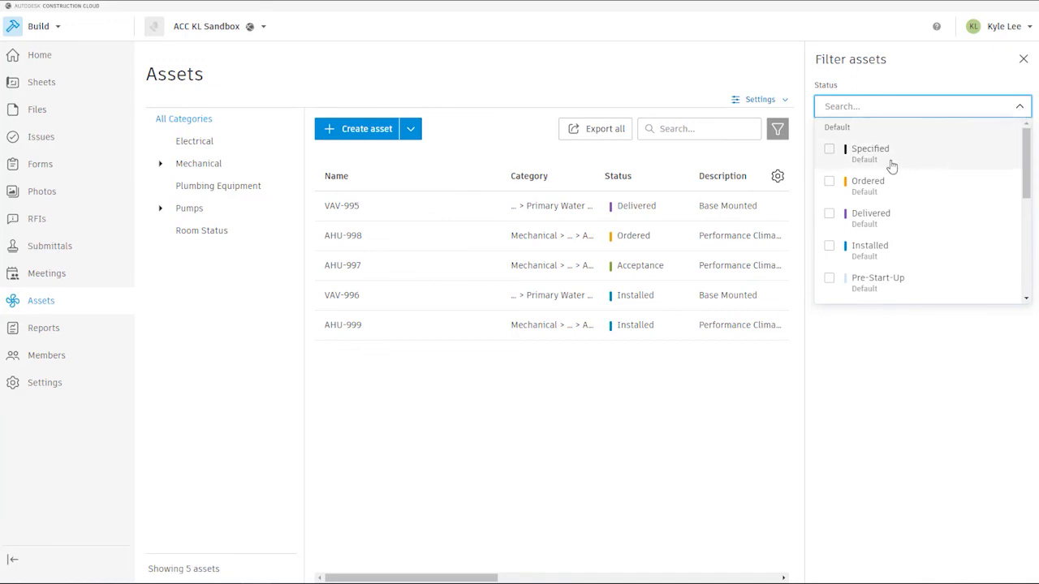
mouse_move(837, 188)
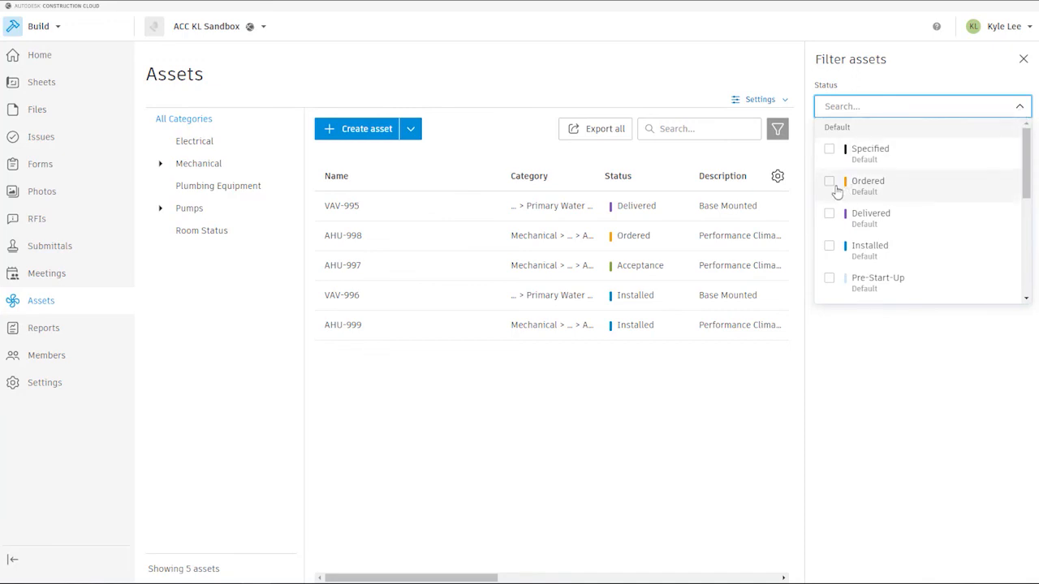
- Filter the assets list to Ordered status so only AHU-998 remains, and close the filter panel
click(829, 181)
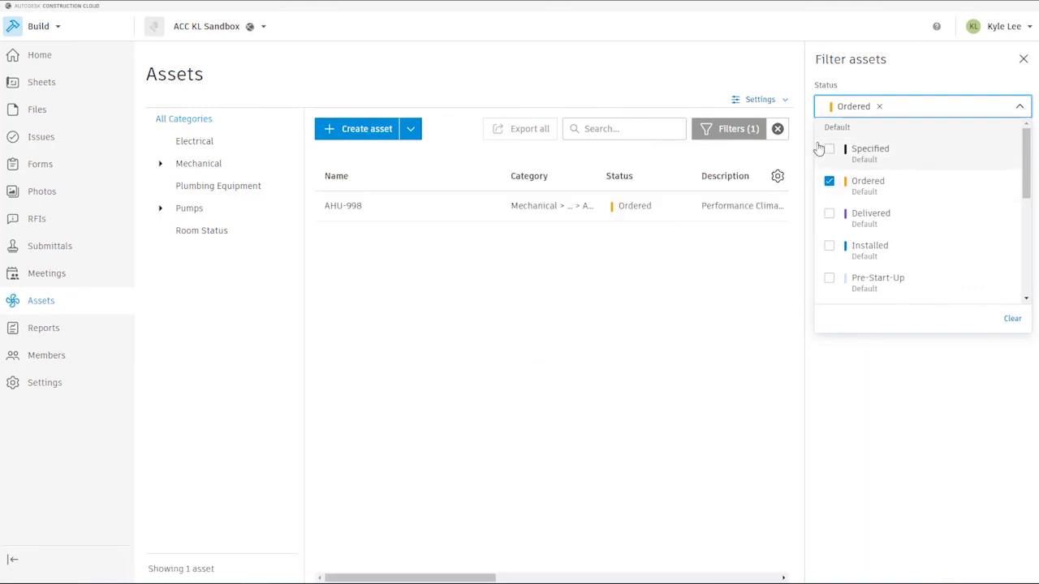
mouse_move(521, 134)
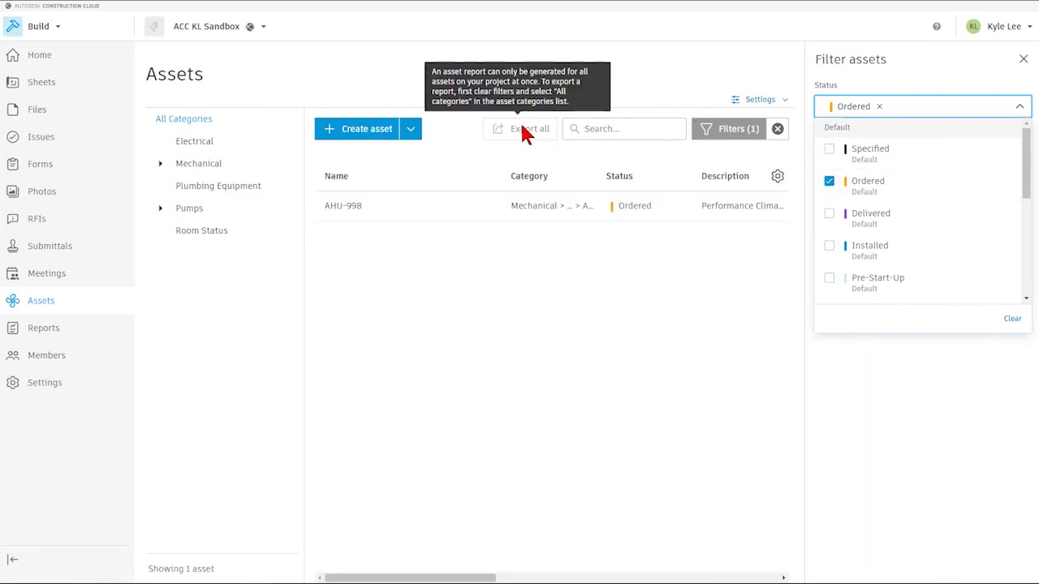
mouse_move(821, 144)
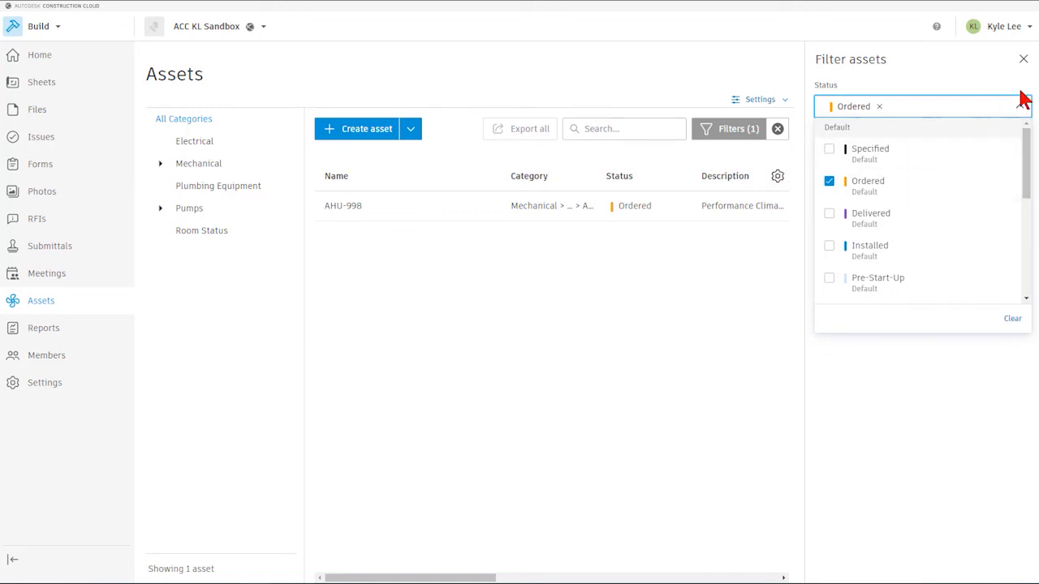
click(1021, 59)
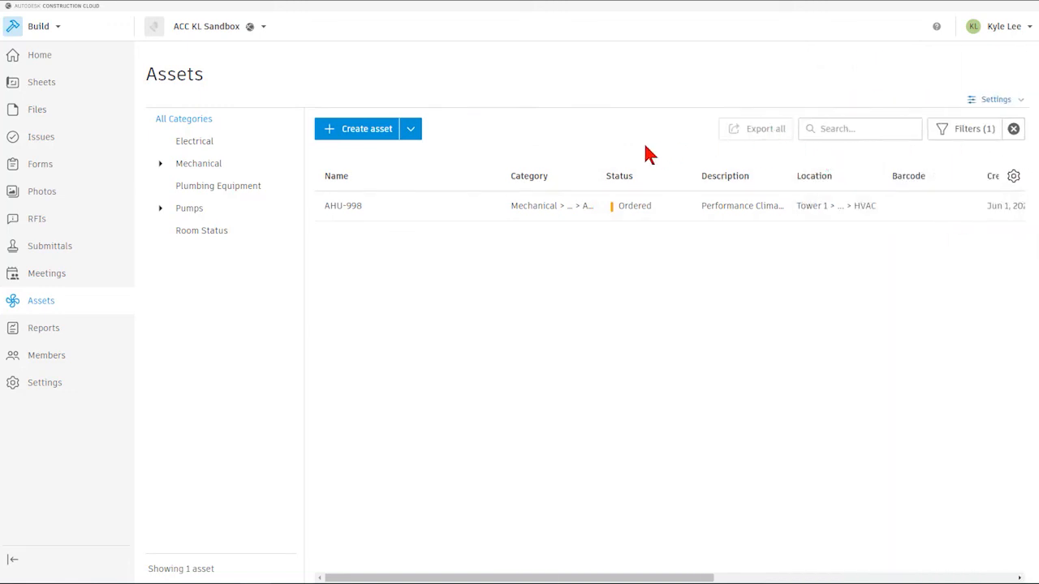
mouse_move(543, 106)
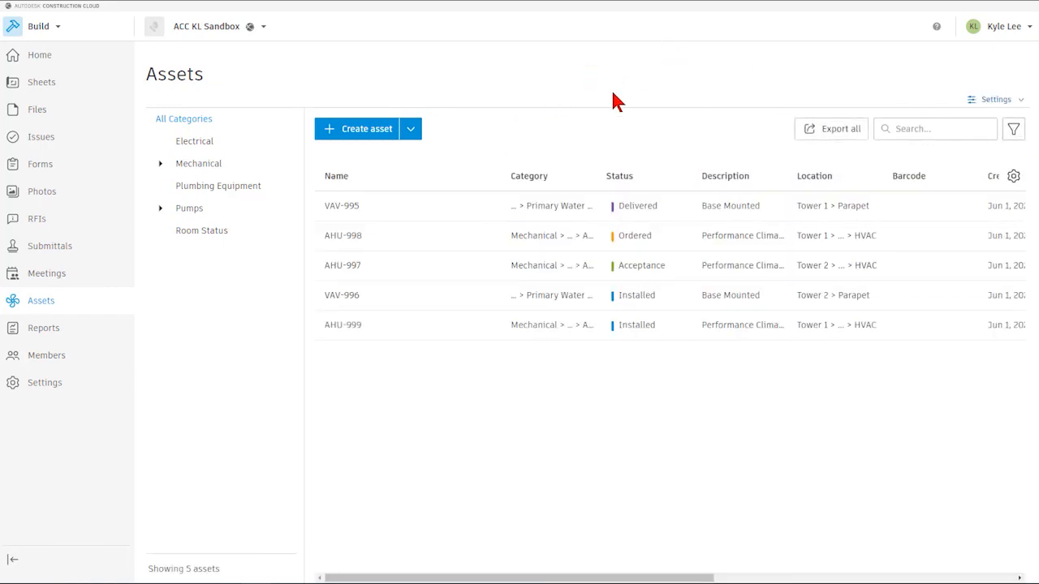
mouse_move(531, 136)
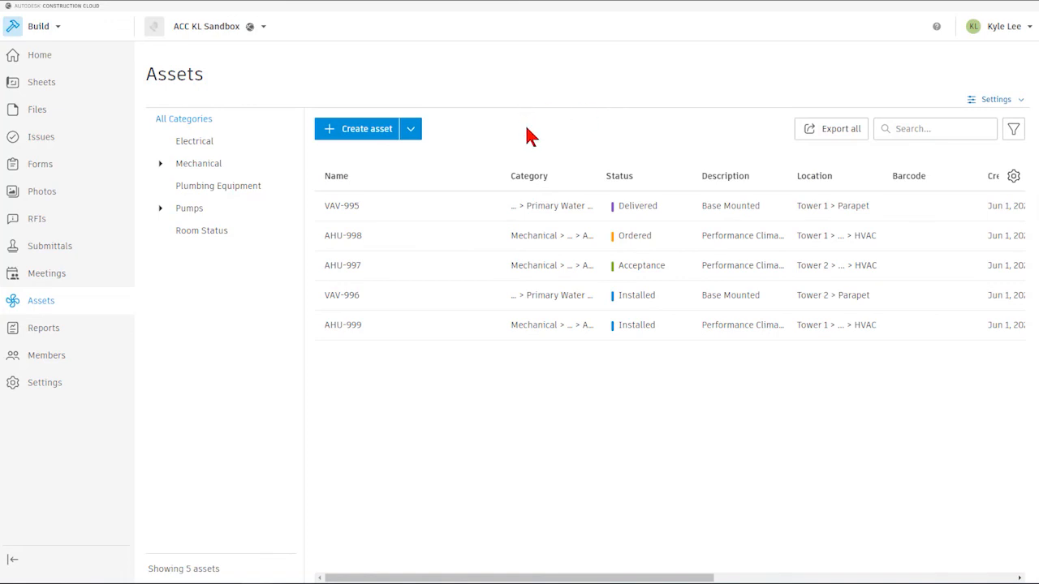
mouse_move(550, 130)
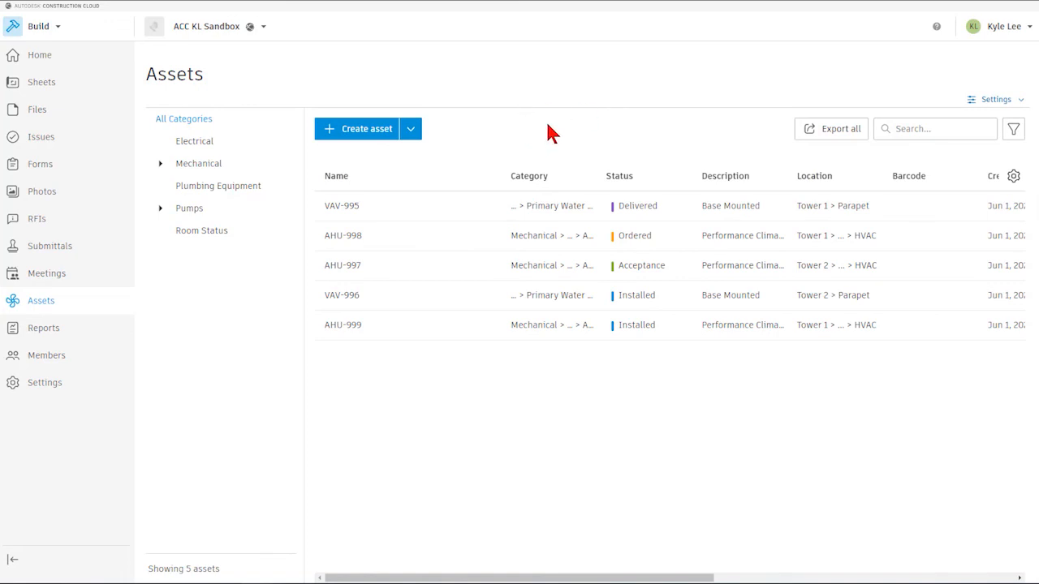